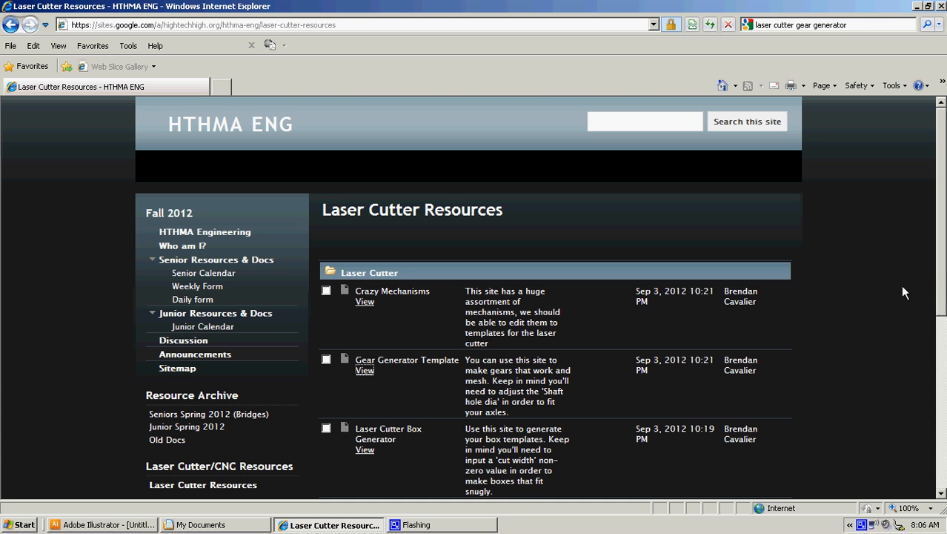
Step: Open the Laser Cutter Box Generator maximized and expand its ADVANCED OPTIONS
scroll(down, 3)
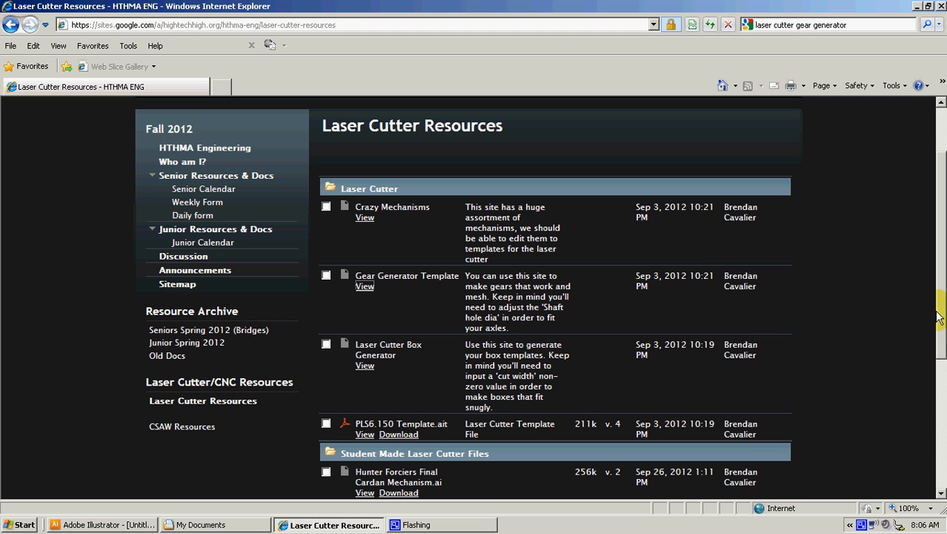
mouse_move(585, 262)
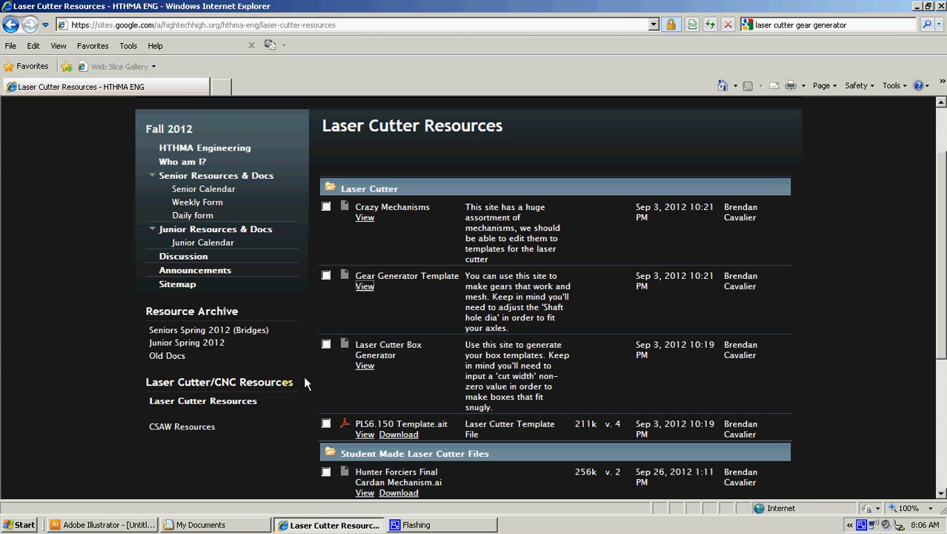
mouse_move(364, 365)
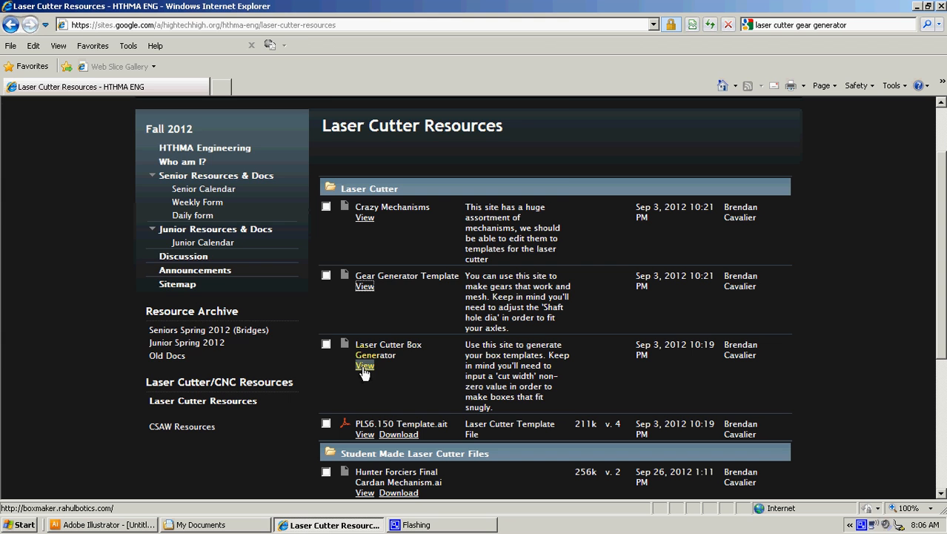
click(365, 365)
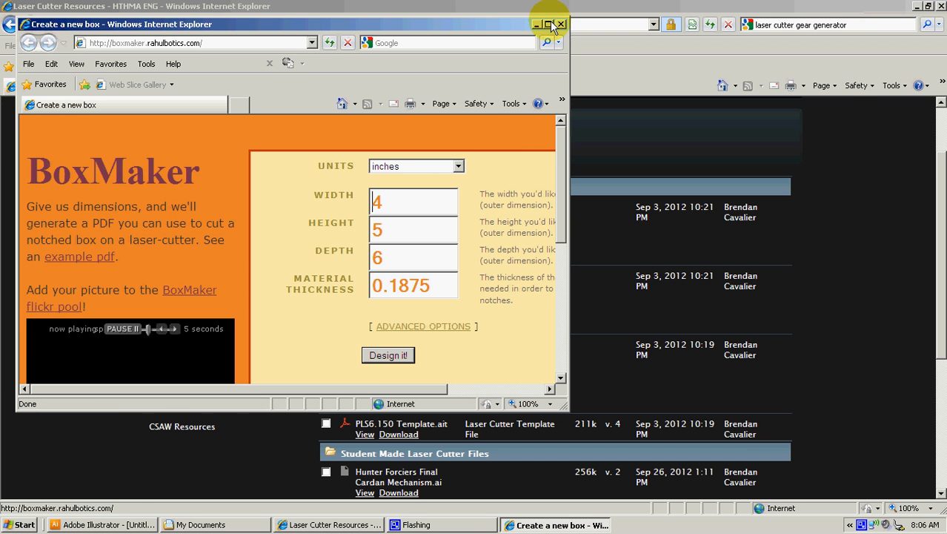
click(535, 24)
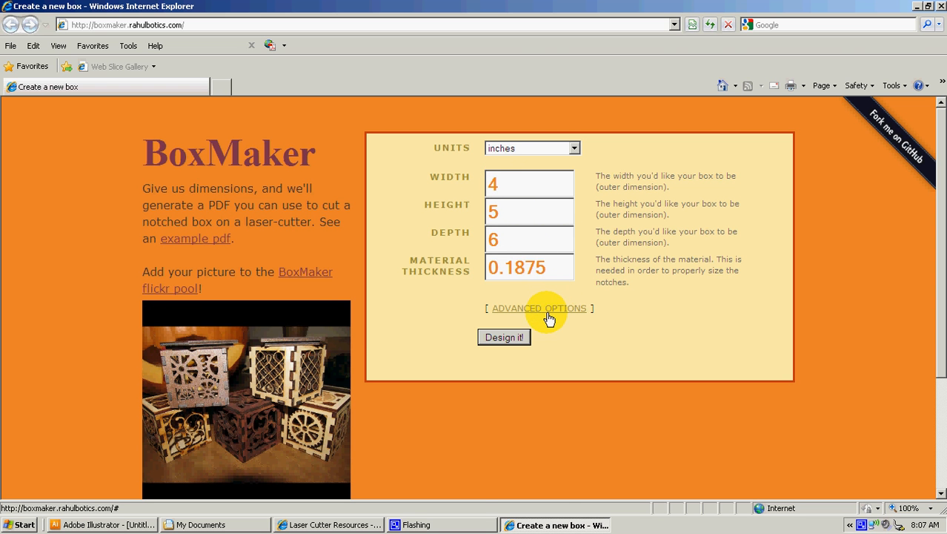
click(538, 308)
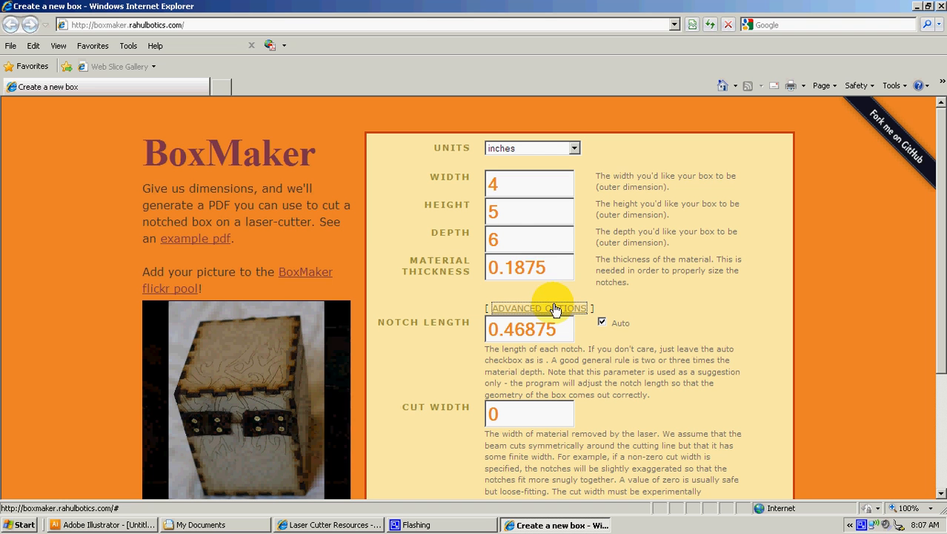
mouse_move(600, 272)
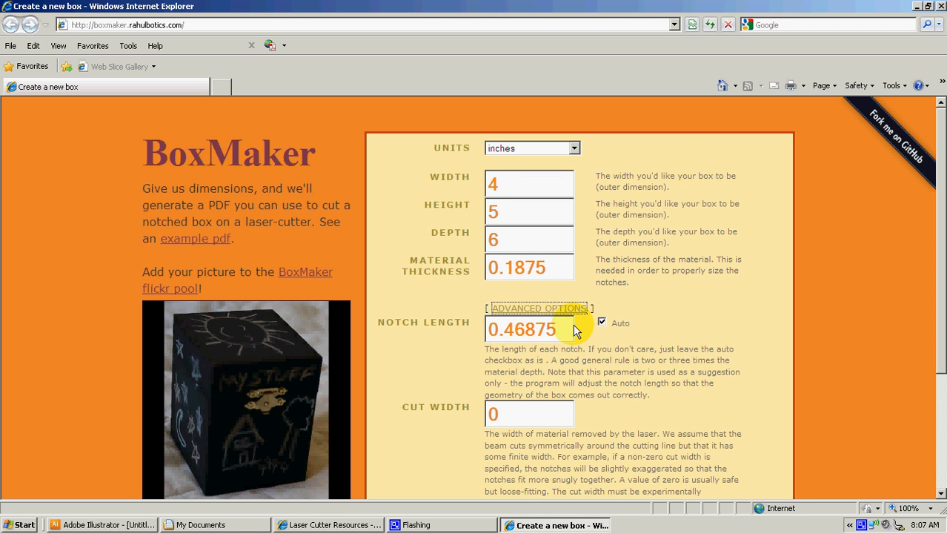
click(603, 322)
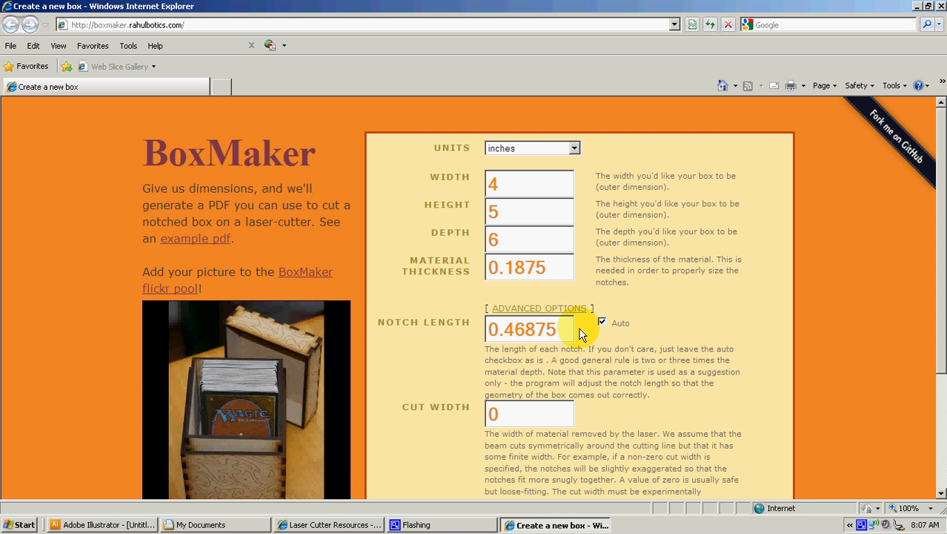
click(525, 329)
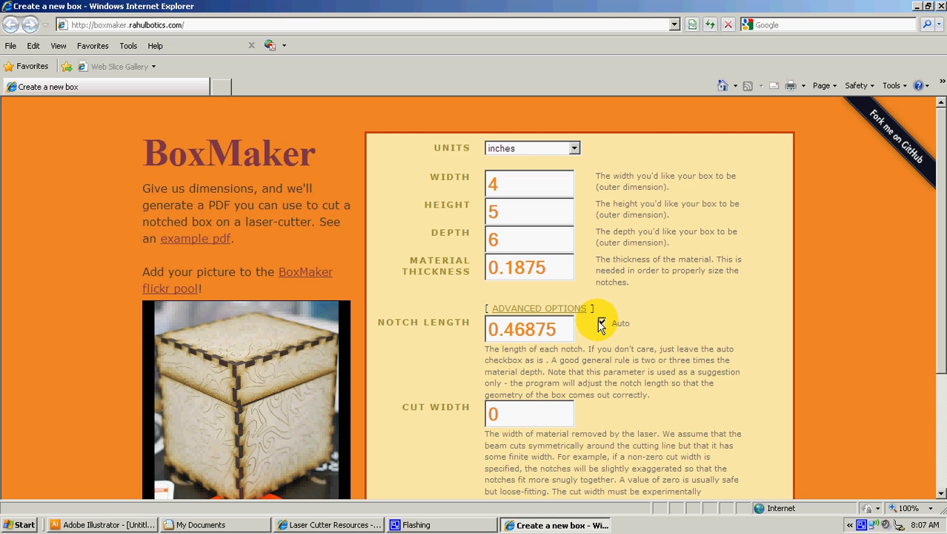
mouse_move(441, 322)
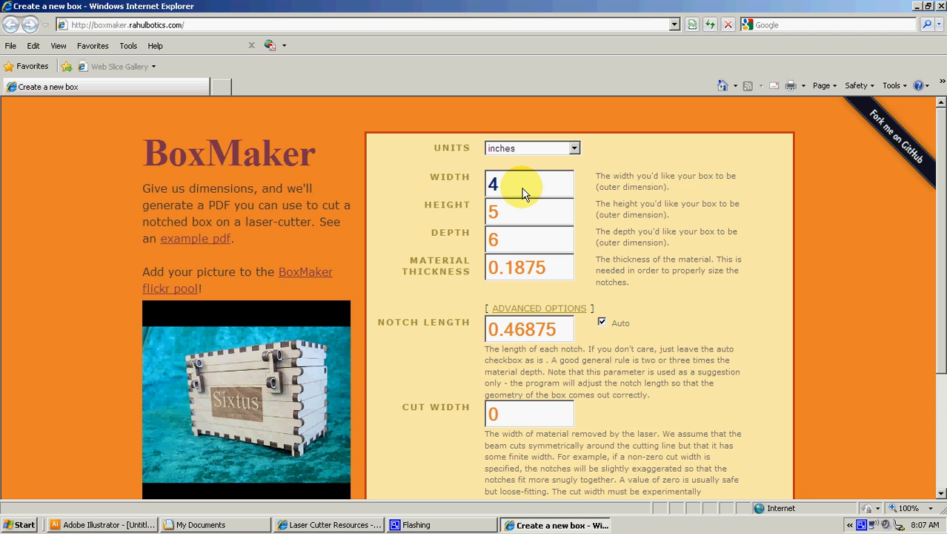
Step: Enter width 2, height 3, depth 4 and material thickness 0.120
text(2)
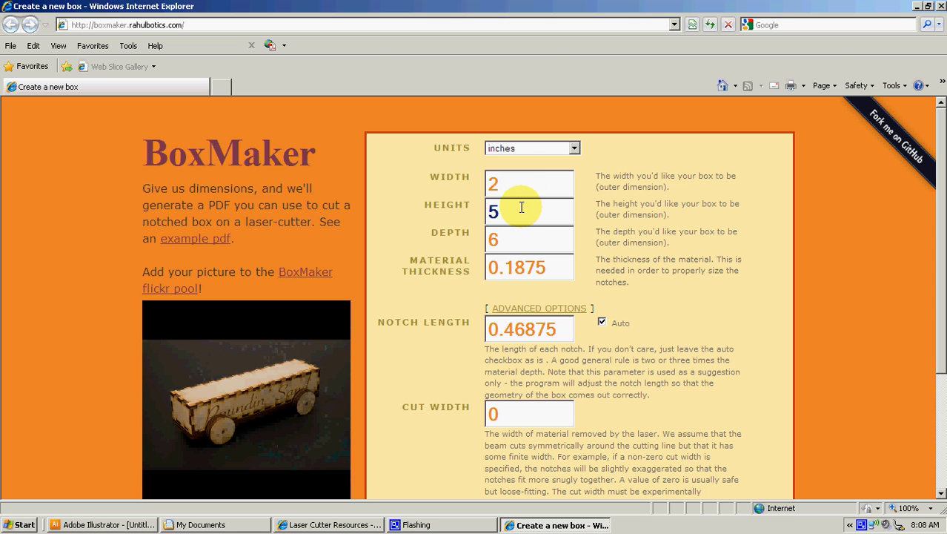
text(3)
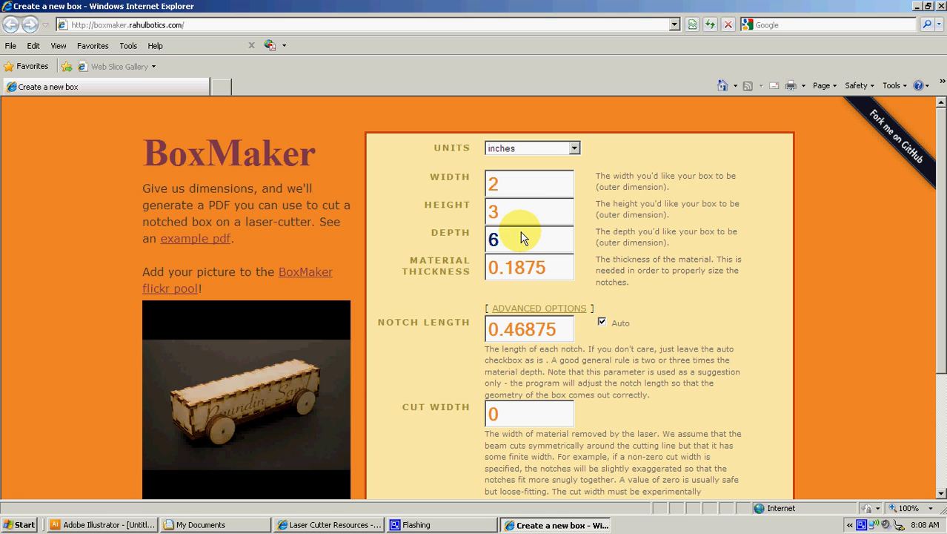
text(4)
click(529, 267)
text(0.120)
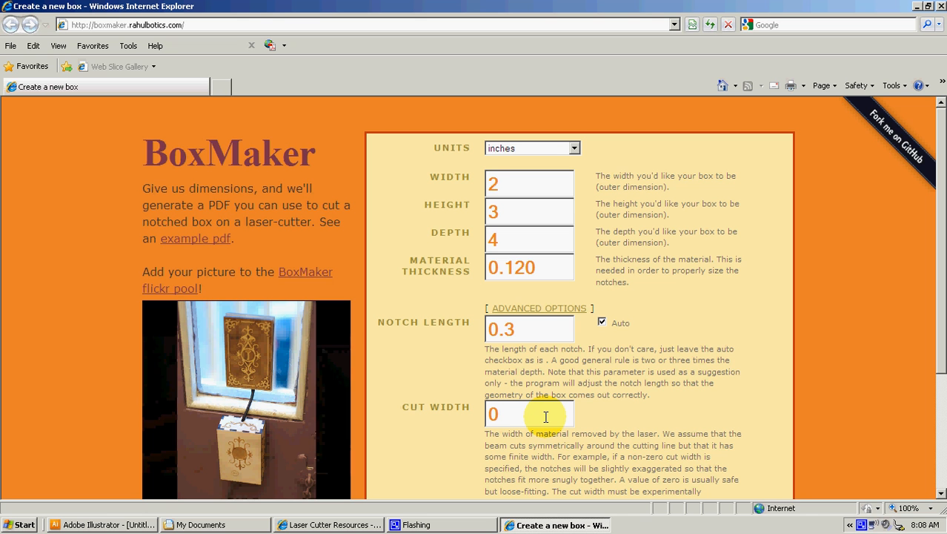
Step: Set the cut width to 0.008
click(519, 413)
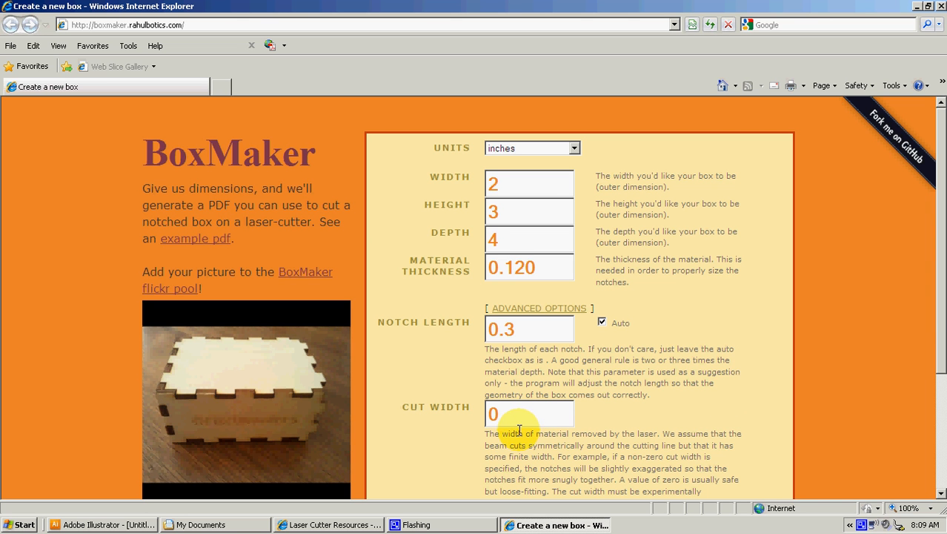
mouse_move(536, 413)
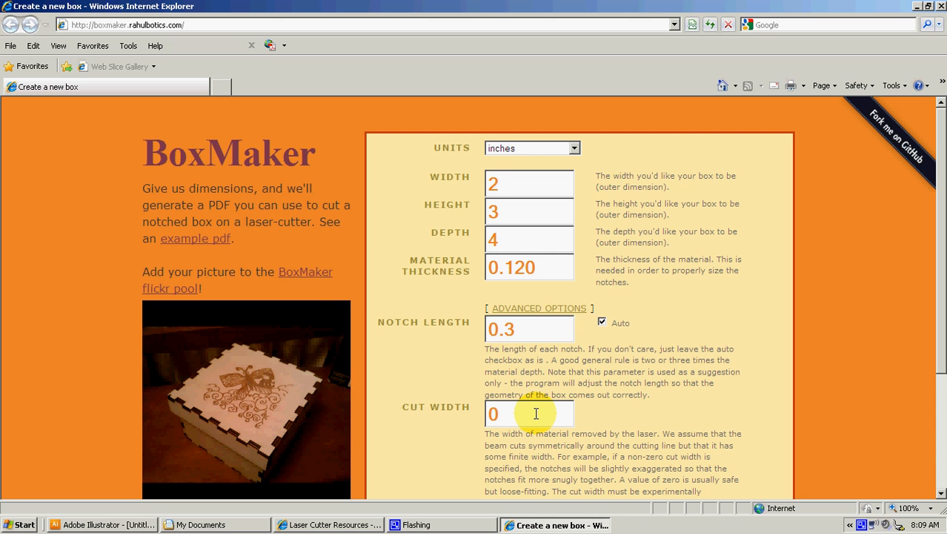
text(.008)
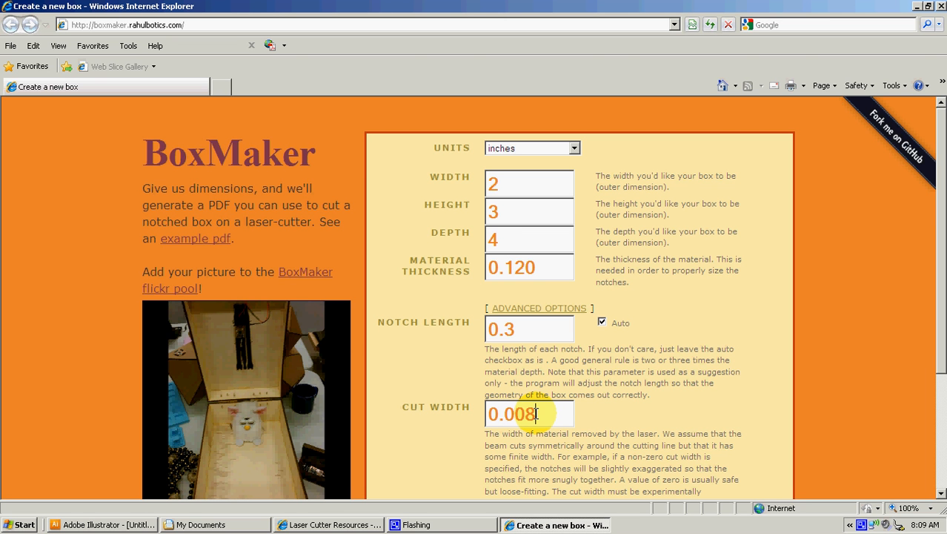
key(BackSpace)
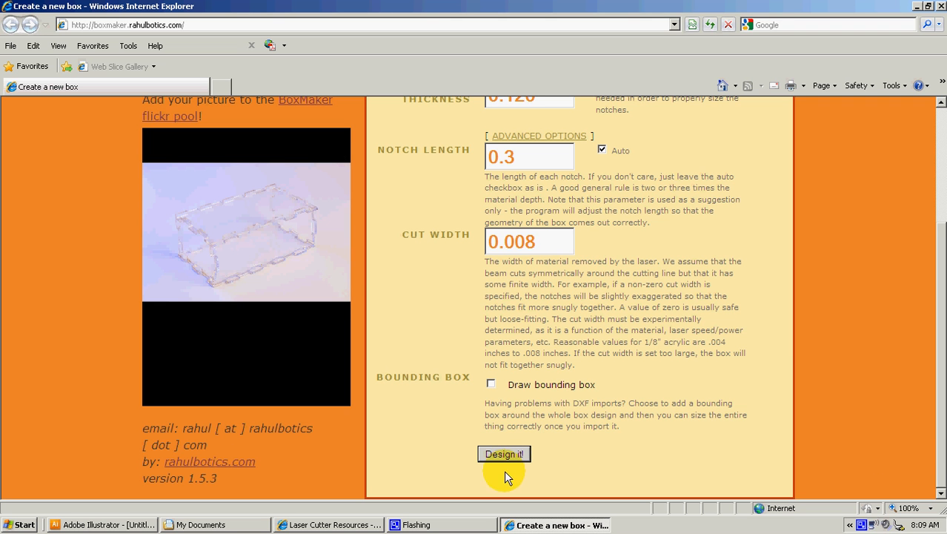
Step: Generate the notched box design PDF with Design it!
click(504, 453)
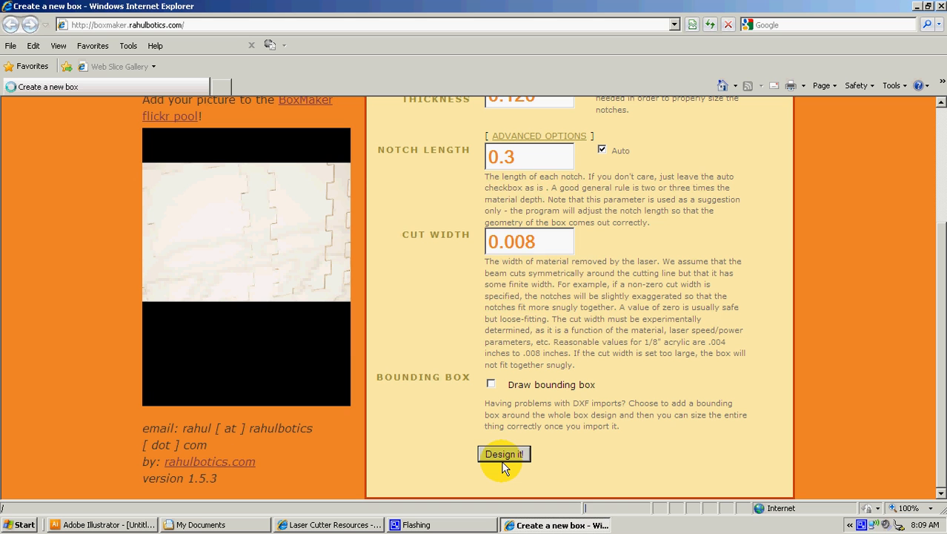
click(504, 454)
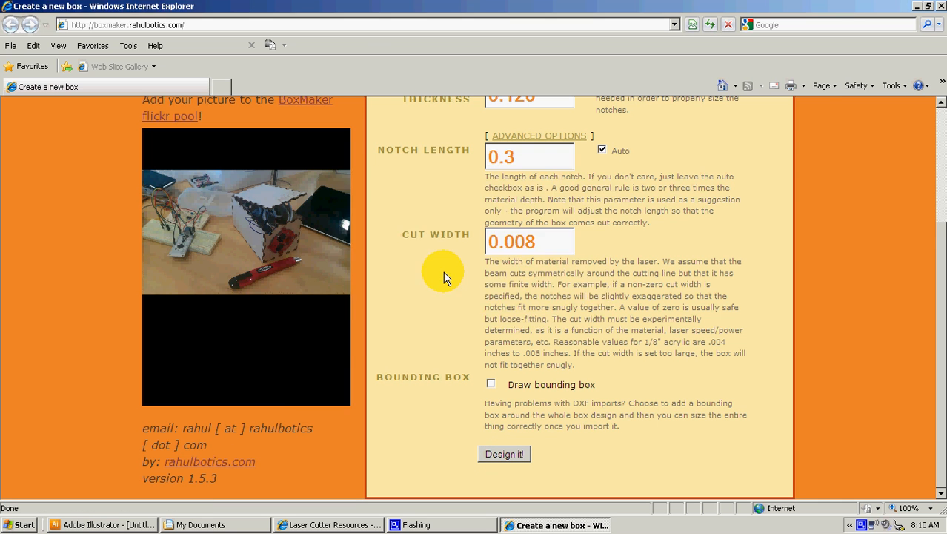
click(504, 454)
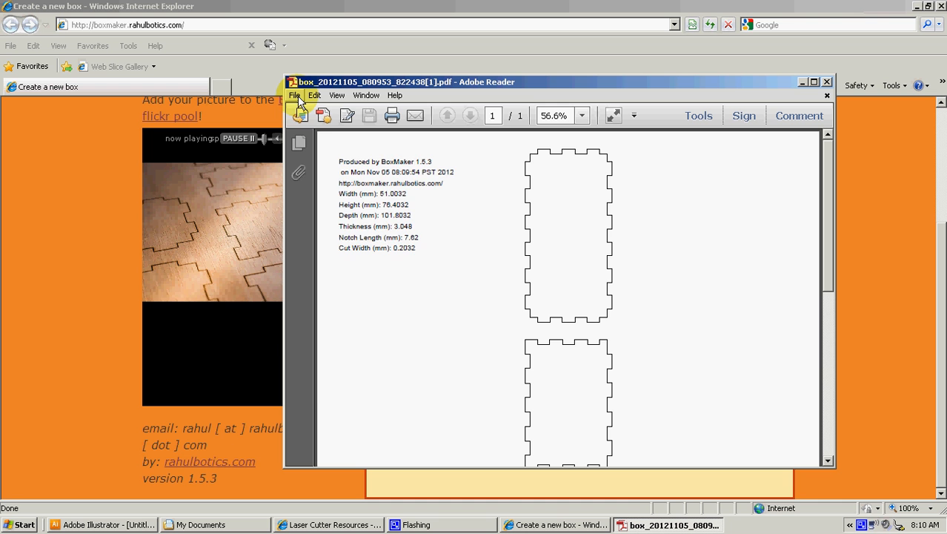
Step: Save the box PDF as 'test box.pdf' in My Documents, then close Reader
click(295, 94)
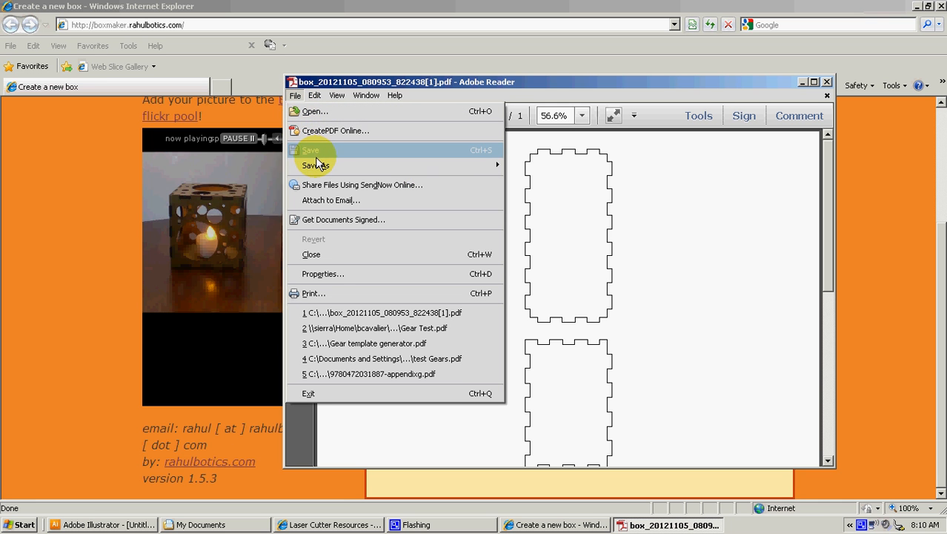
mouse_move(480, 176)
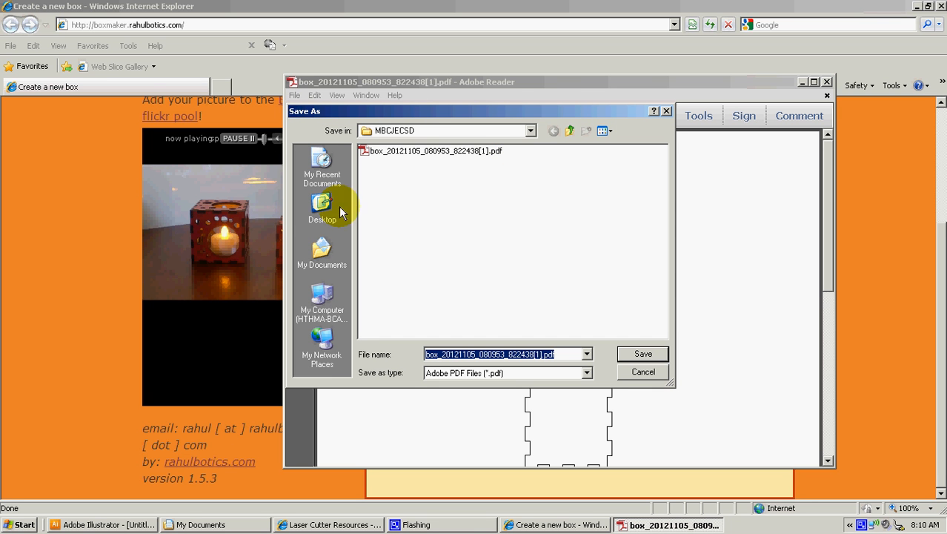
click(321, 252)
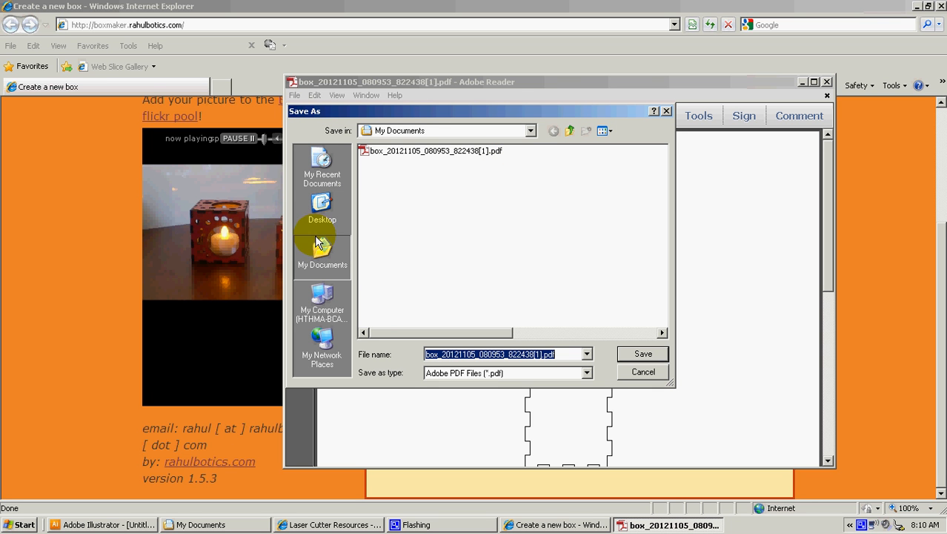
click(321, 252)
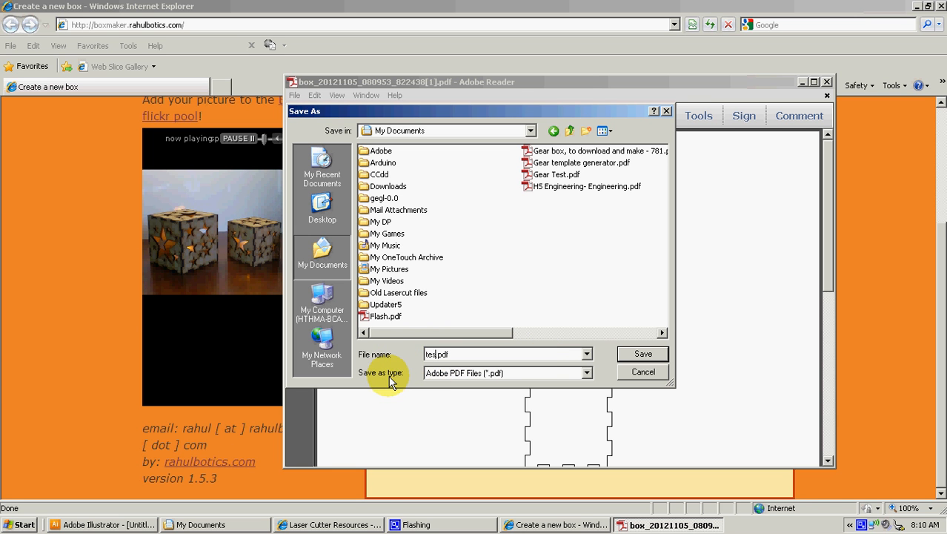
text(test box.pdf)
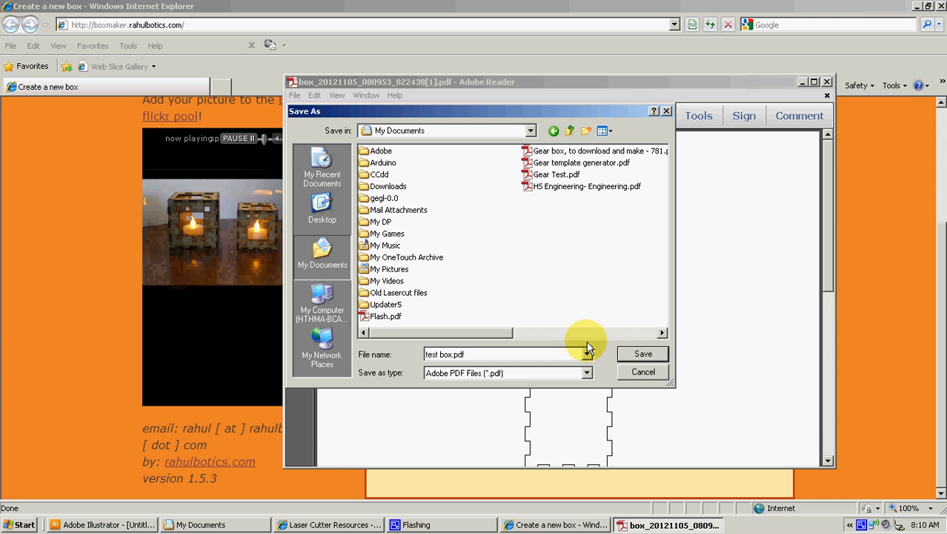
click(643, 354)
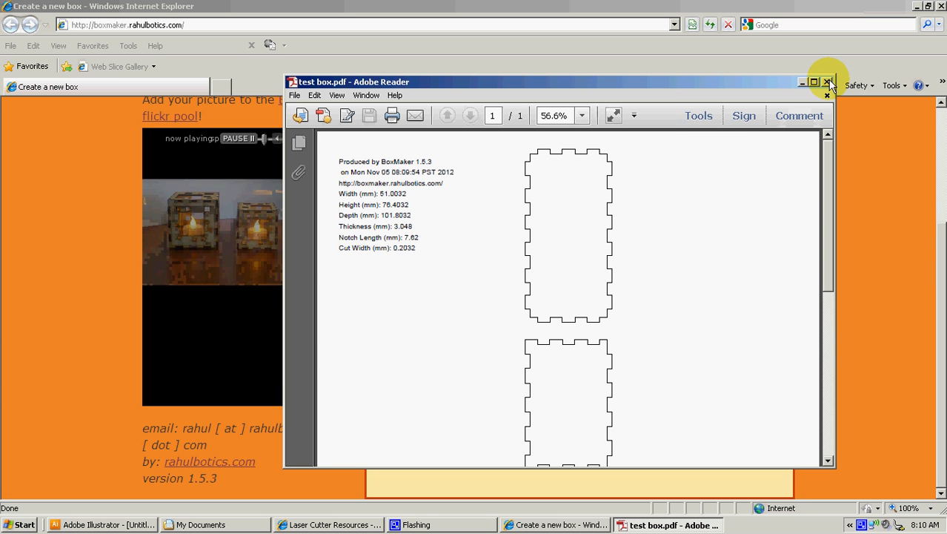
click(828, 82)
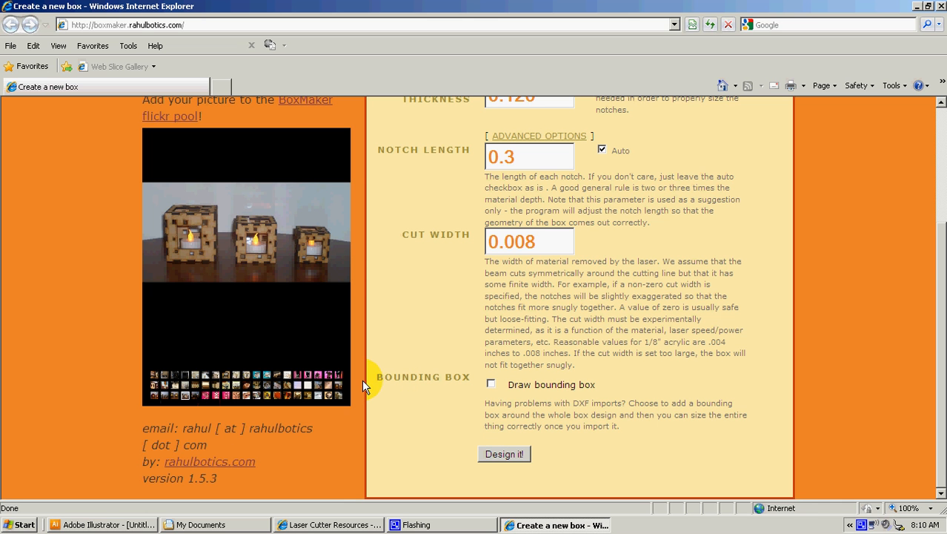
Step: Open test box.pdf from My Documents in Illustrator
click(104, 524)
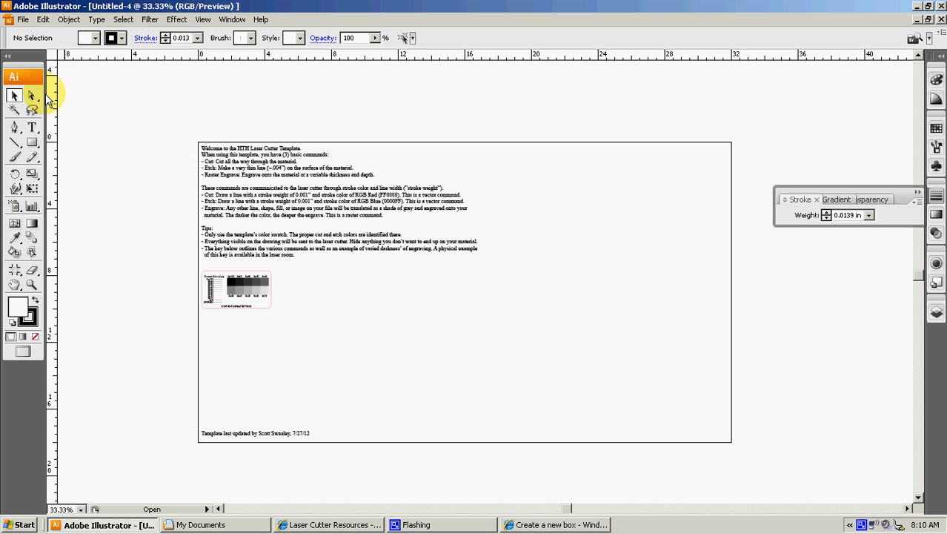
click(23, 19)
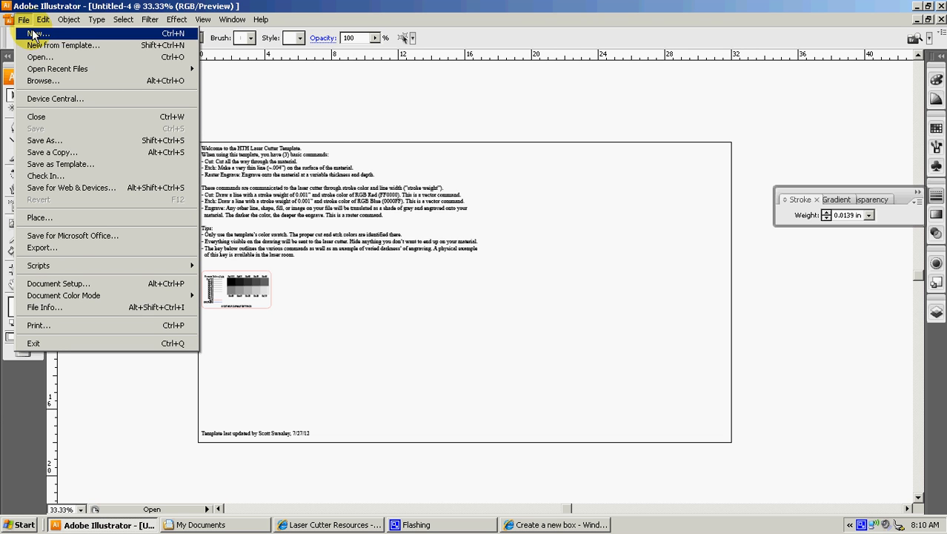
click(39, 57)
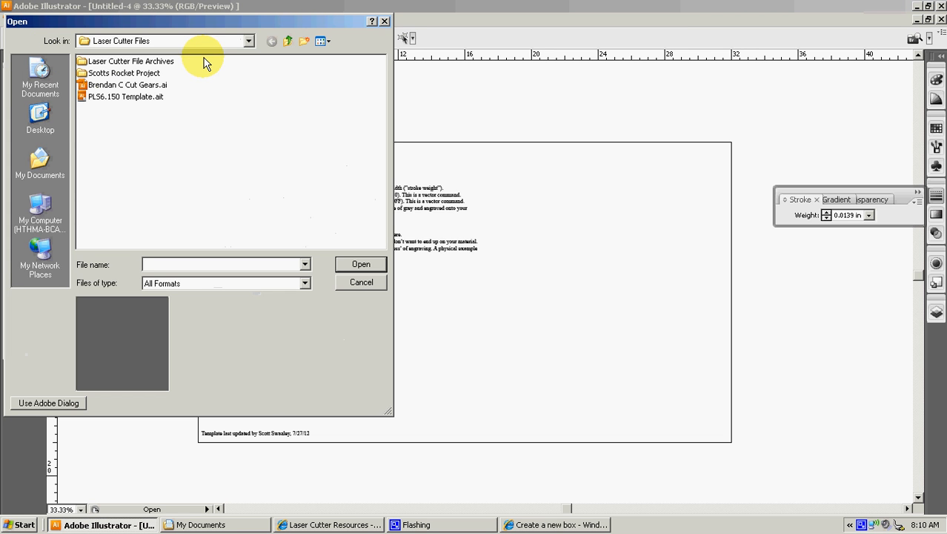
click(40, 118)
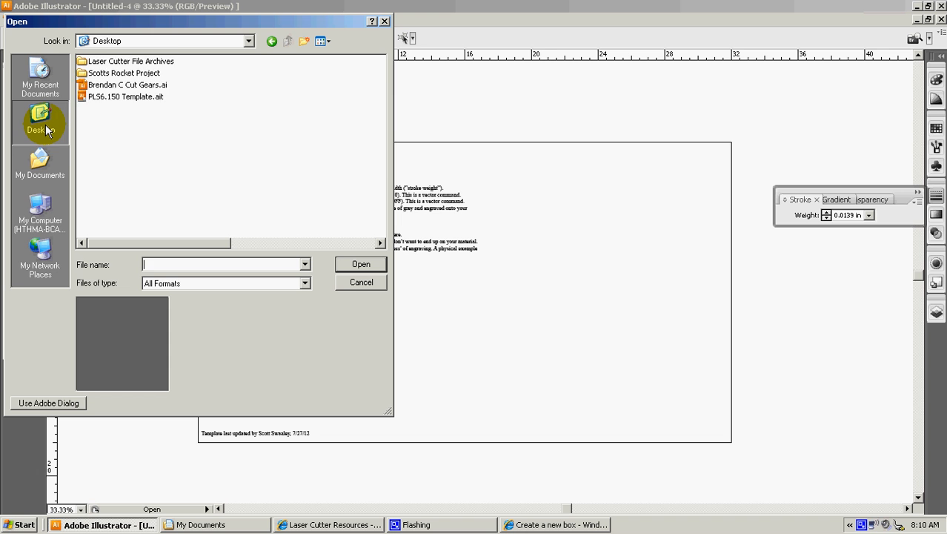
click(40, 162)
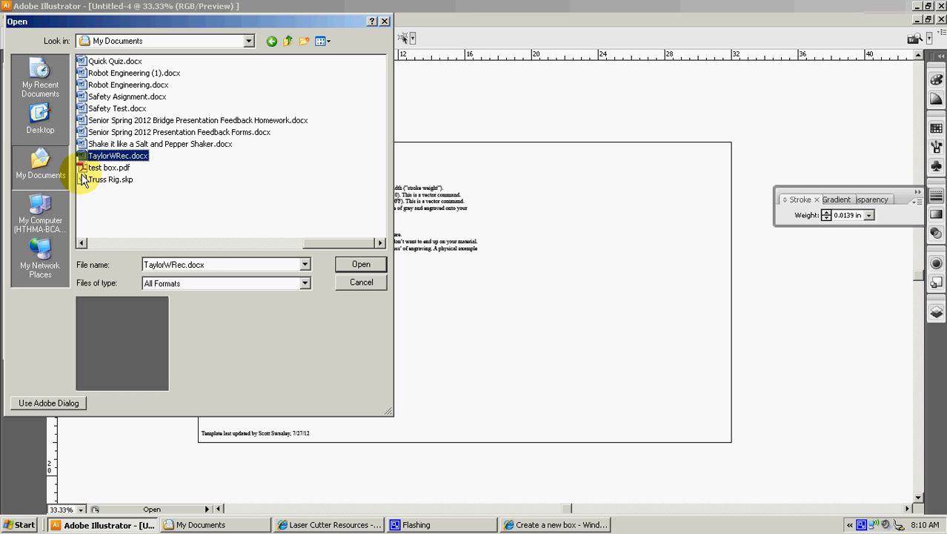
click(109, 167)
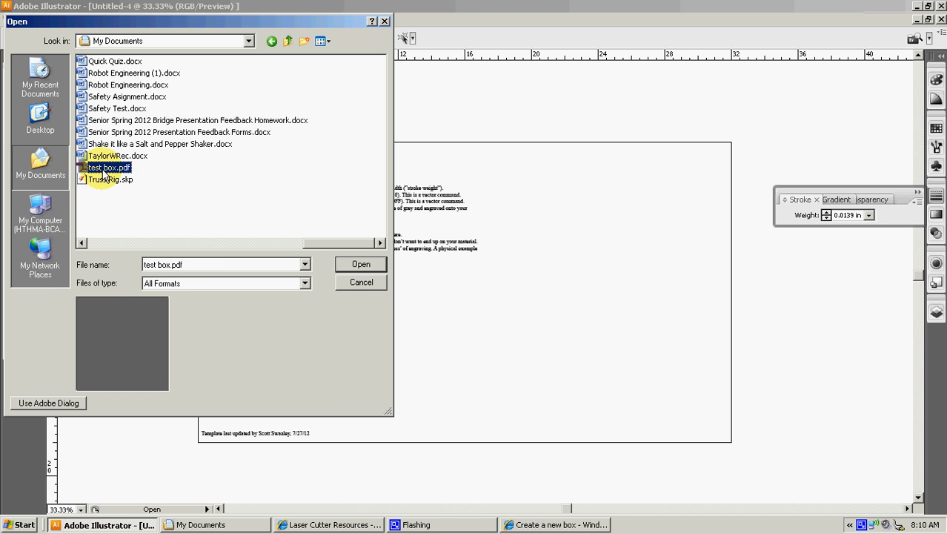
click(361, 264)
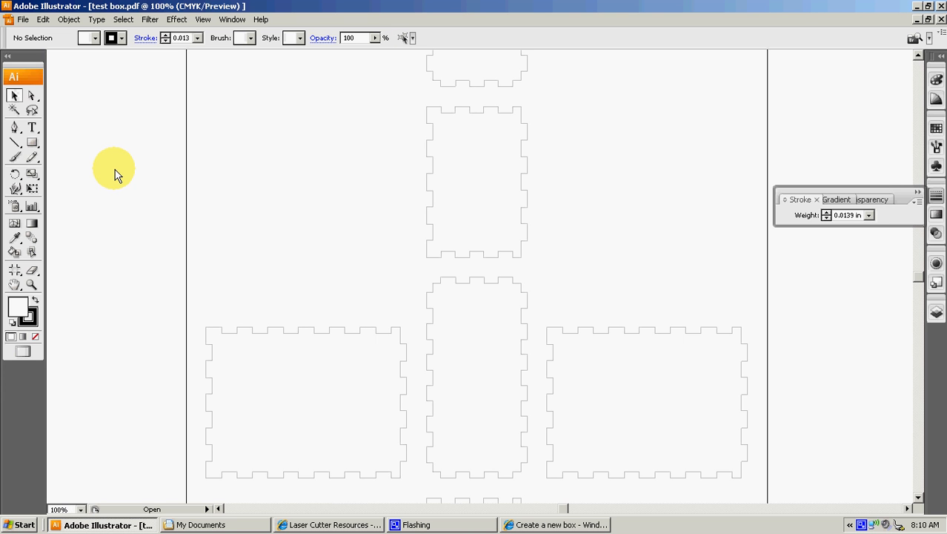
mouse_move(285, 152)
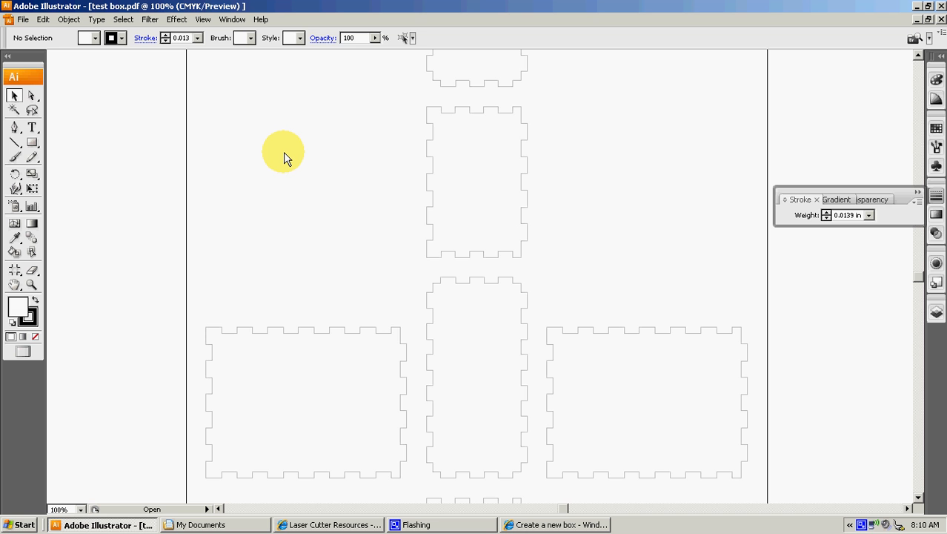
Step: Select all panel outlines in test box.pdf and copy them
key(ctrl+a)
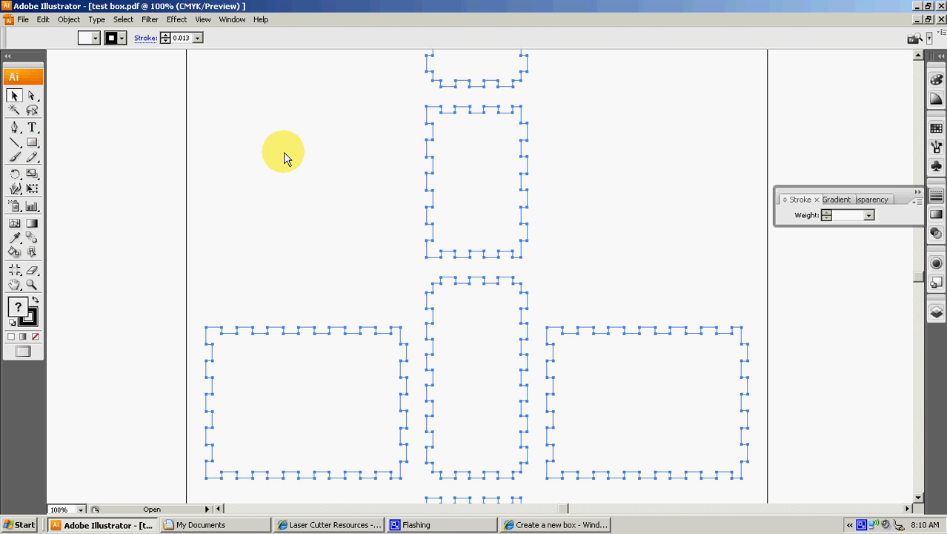
click(42, 20)
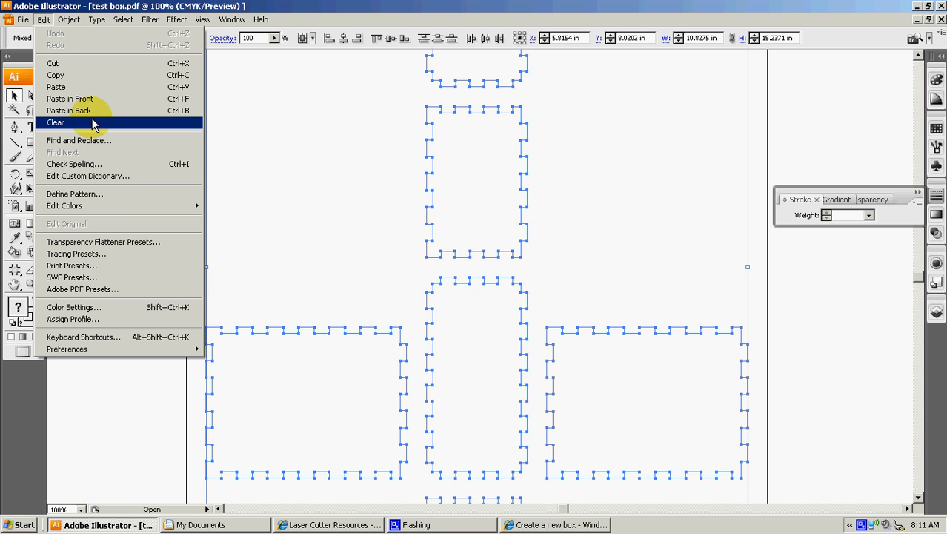
mouse_move(132, 75)
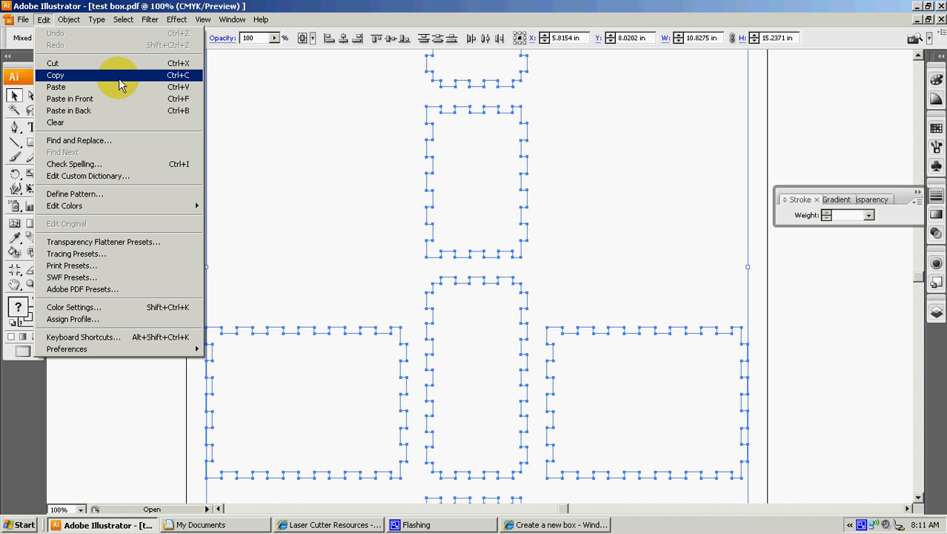
click(55, 75)
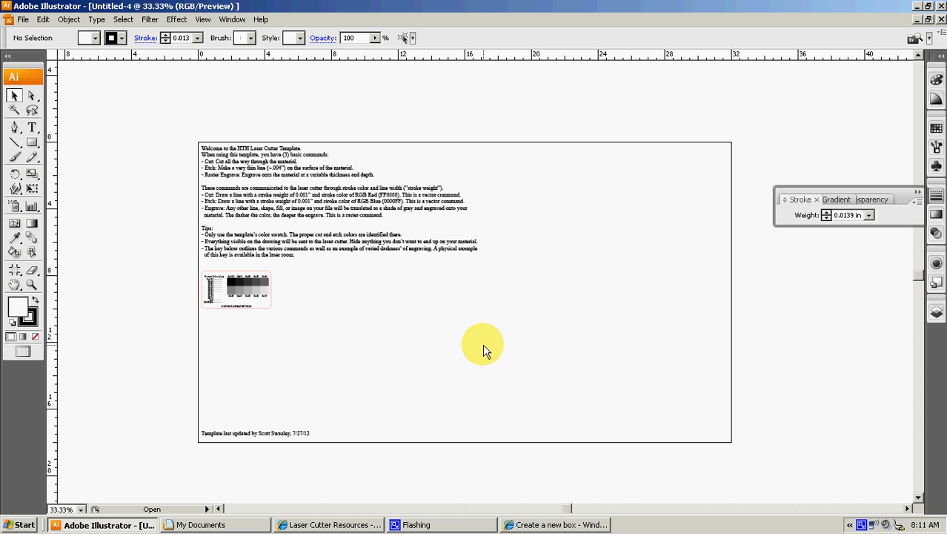
mouse_move(174, 119)
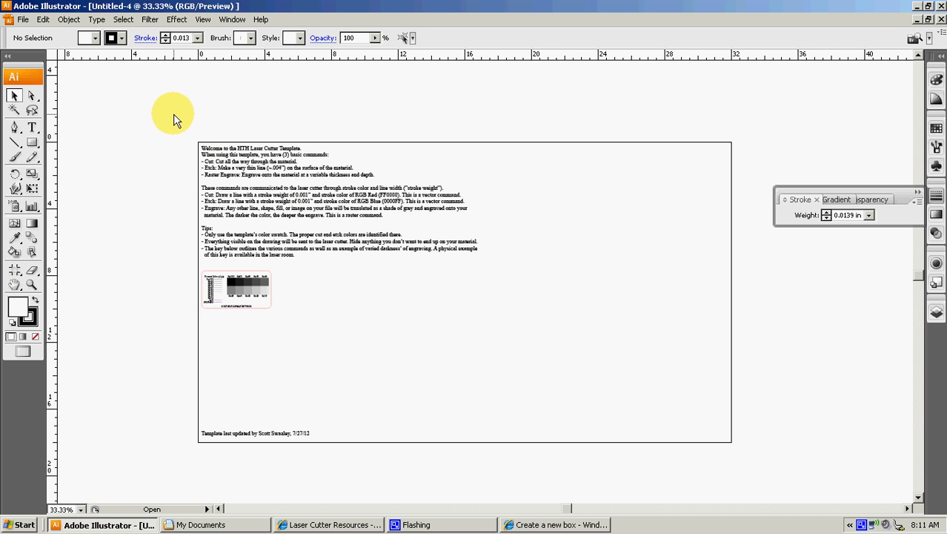
Step: Clear the template's instruction text and paste the box panels in
drag(175, 115, 532, 467)
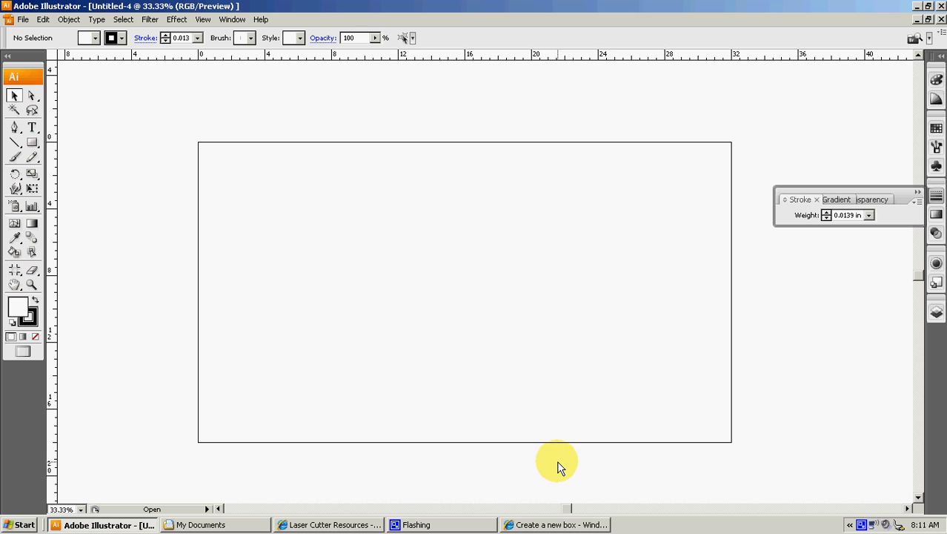
mouse_move(363, 255)
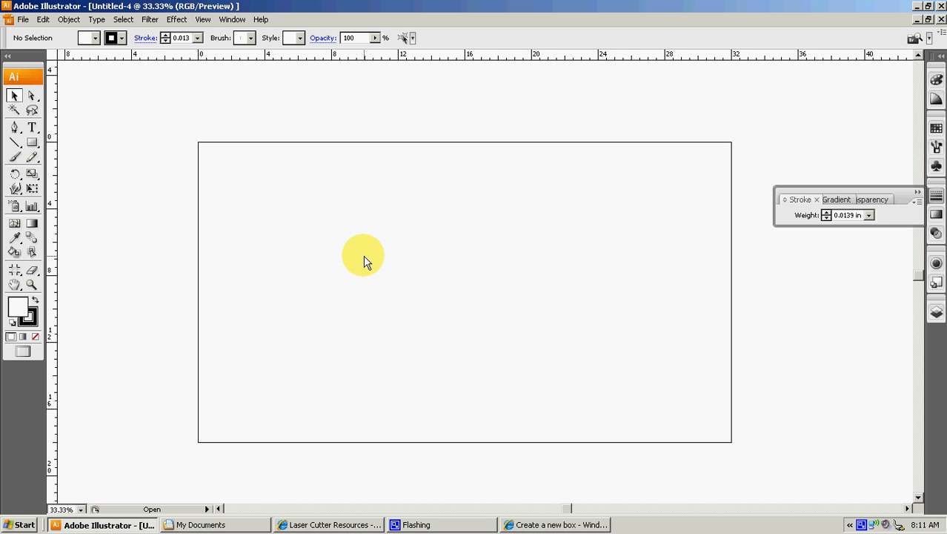
click(42, 19)
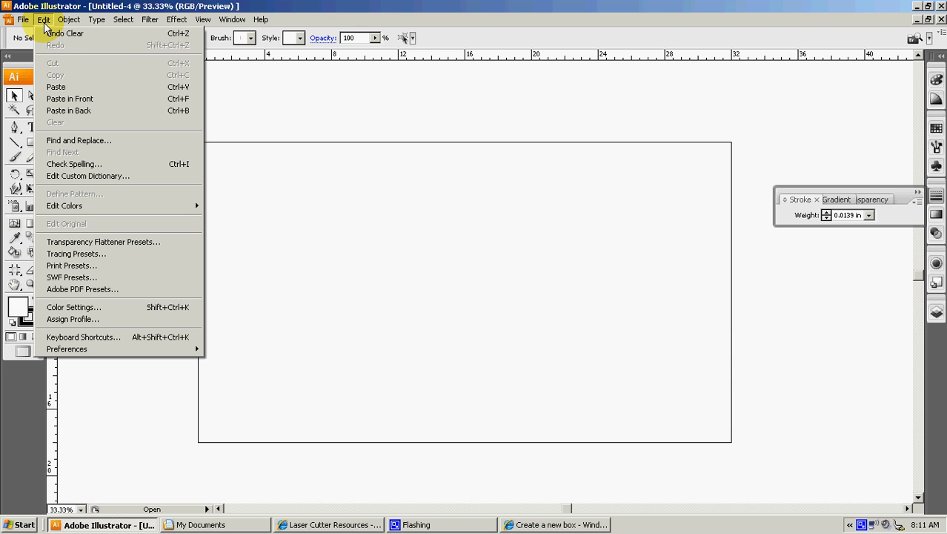
mouse_move(117, 87)
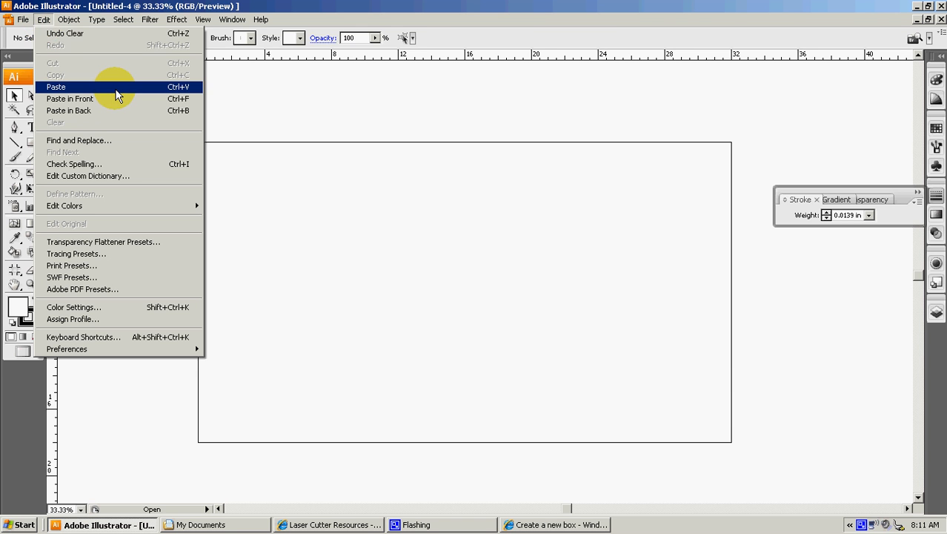
click(55, 87)
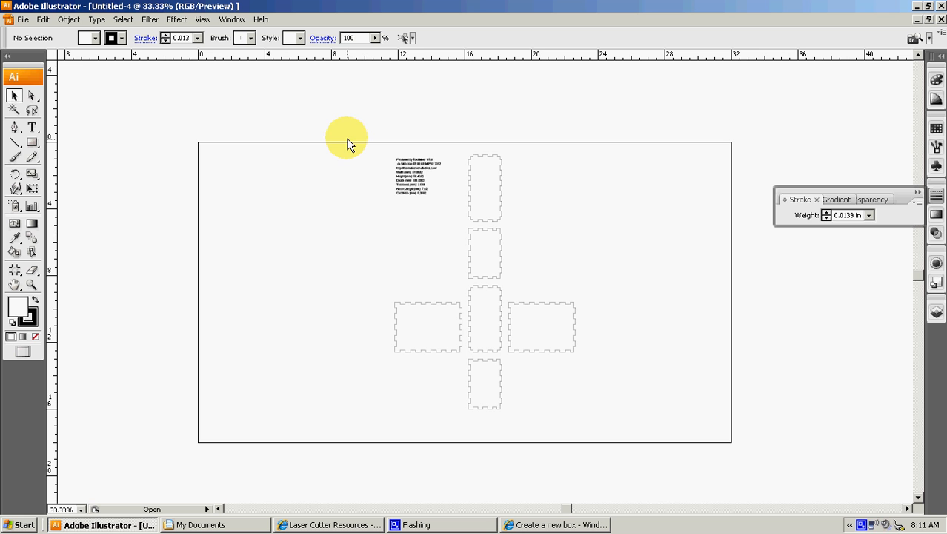
Step: Group the pieces of the top, second, right, bottom, middle and left panels separately
drag(347, 140, 436, 202)
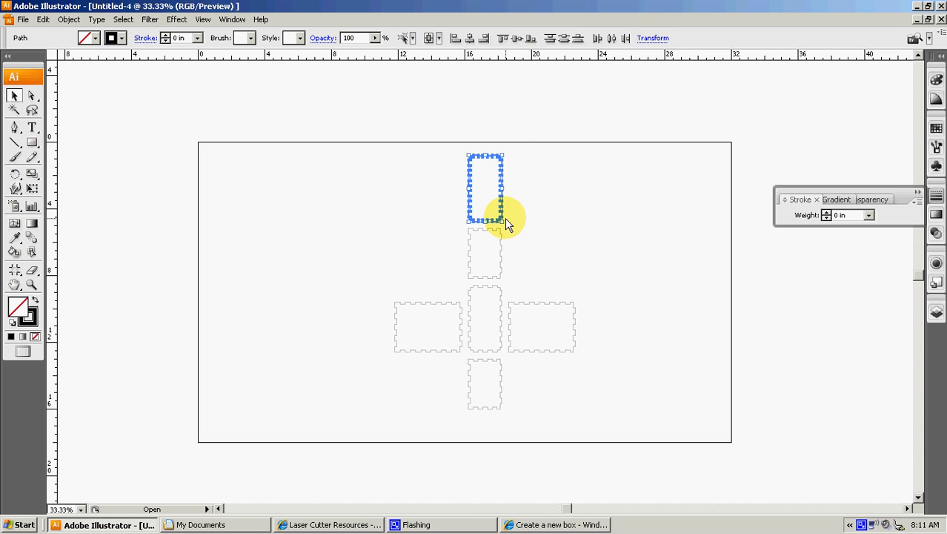
right_click(504, 219)
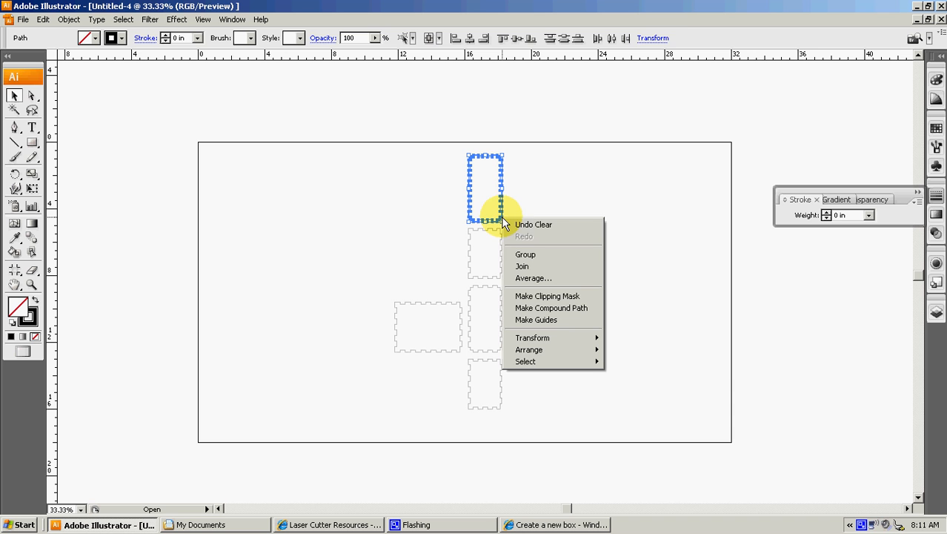
click(525, 254)
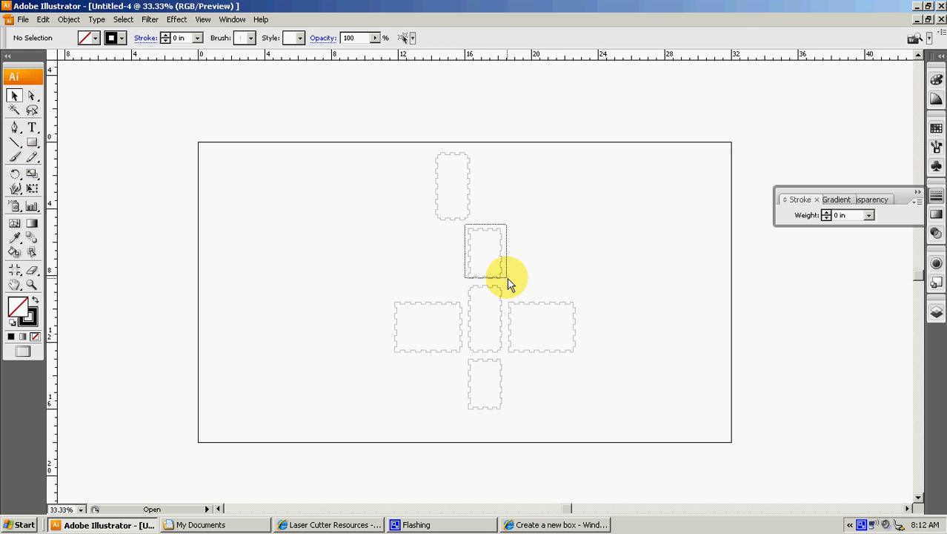
right_click(508, 282)
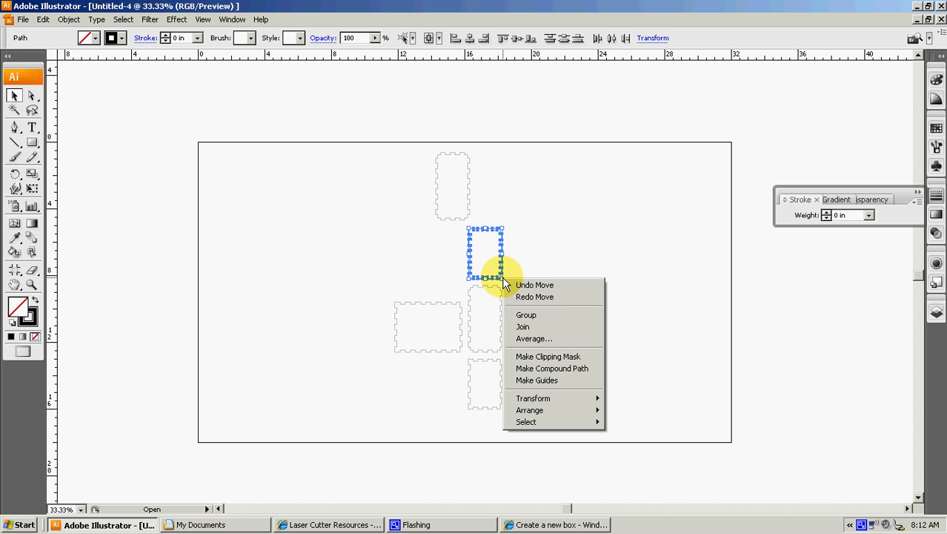
click(526, 315)
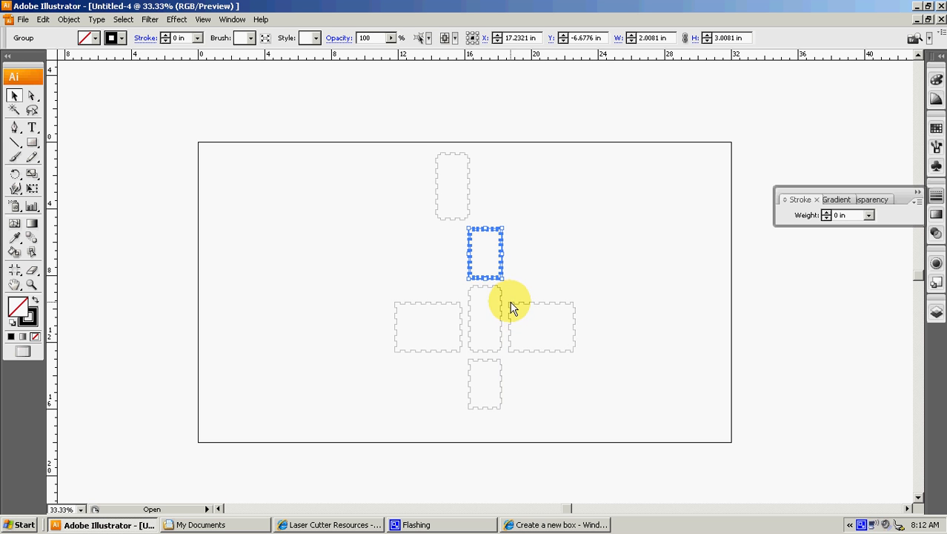
drag(511, 307, 597, 386)
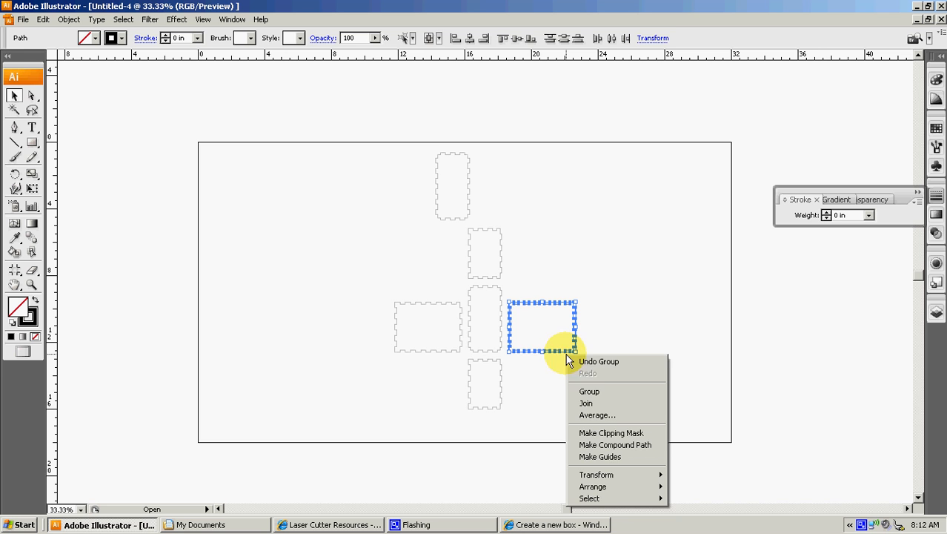
click(589, 391)
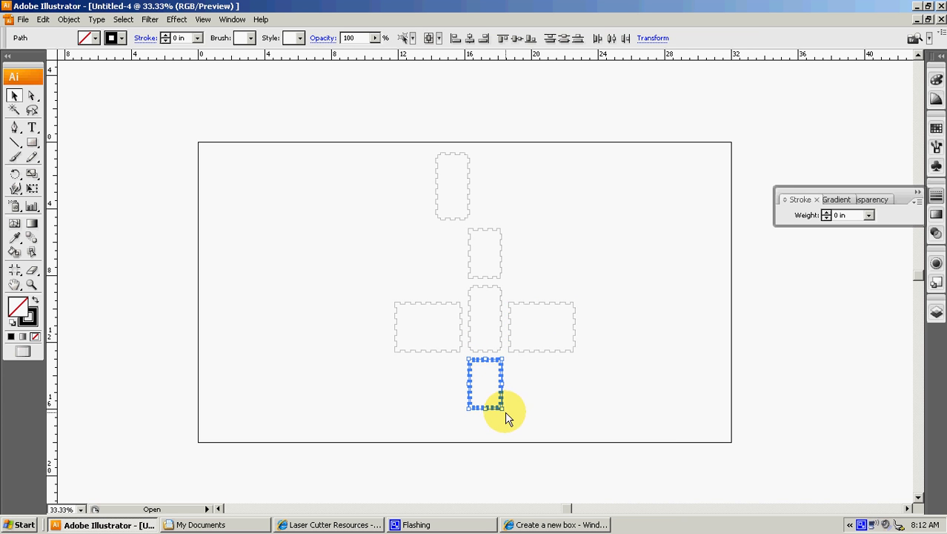
right_click(507, 415)
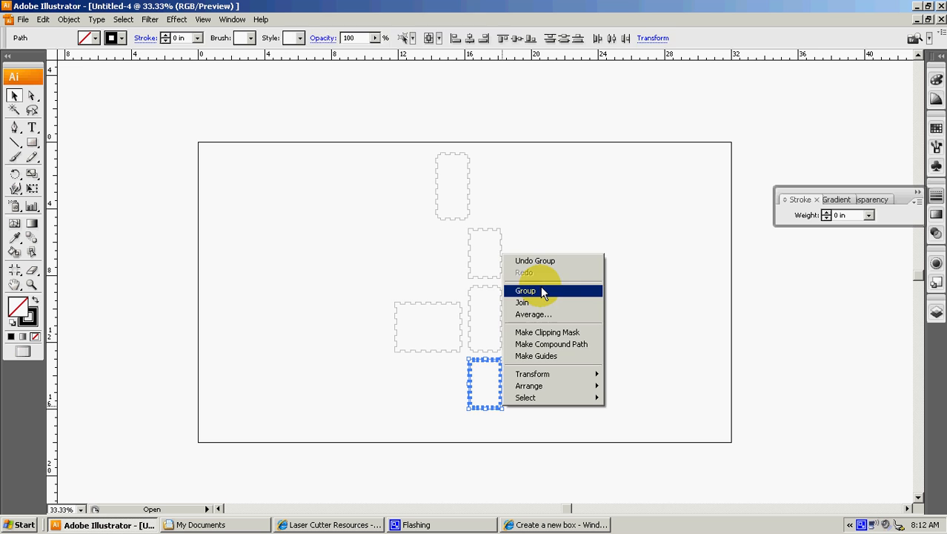
click(524, 289)
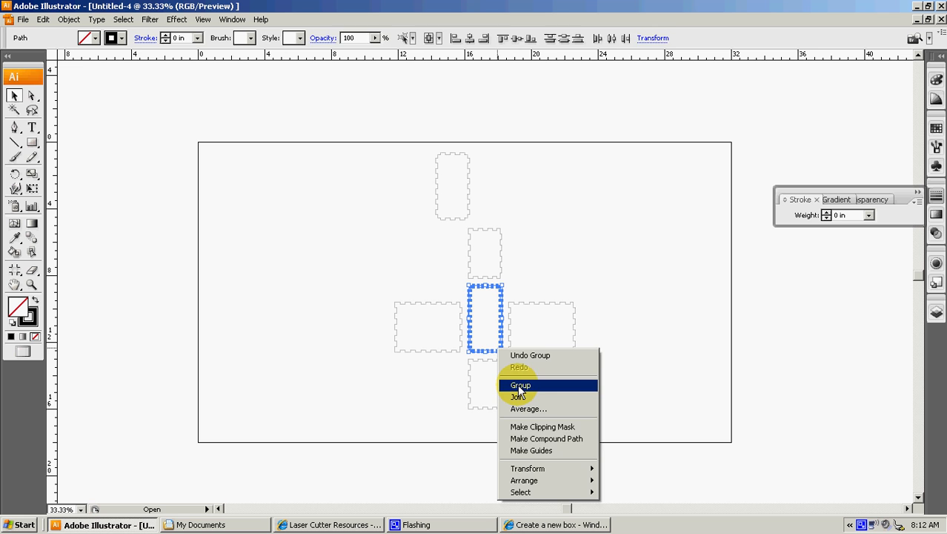
click(520, 385)
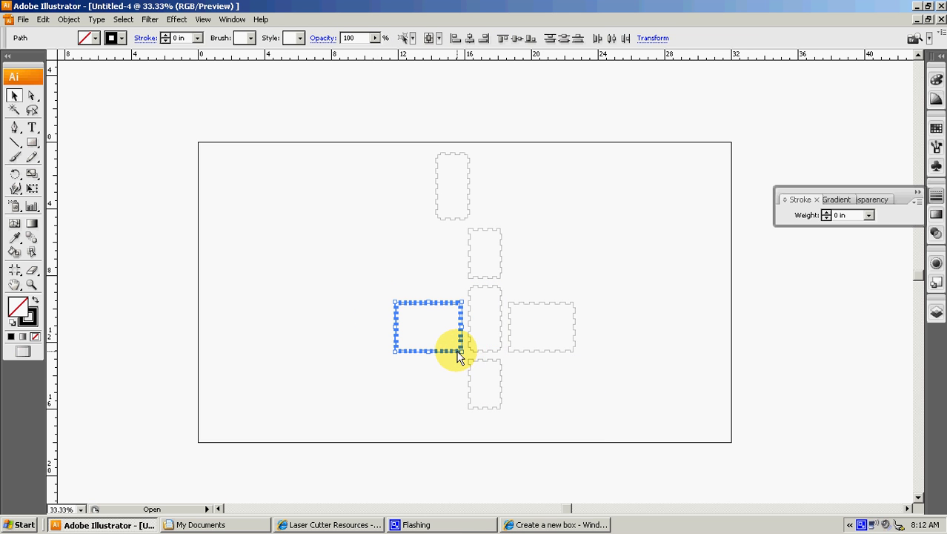
right_click(457, 348)
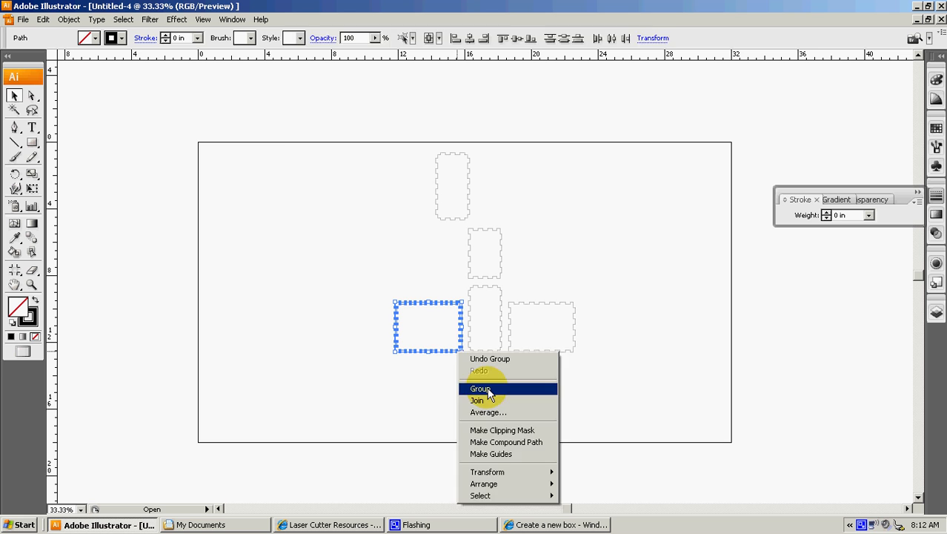
click(480, 389)
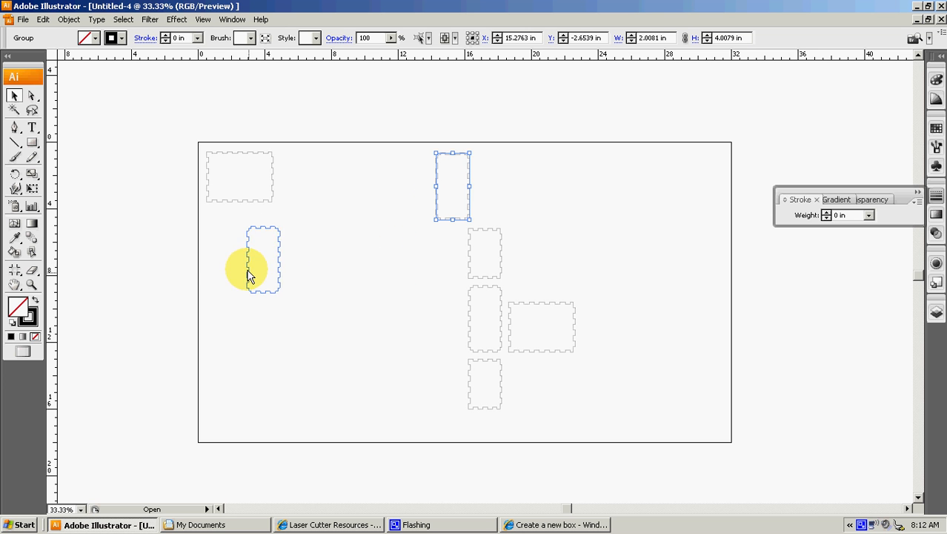
Step: Drag the tall, narrow and middle panels into the top-left cluster and select all six
drag(263, 260, 222, 241)
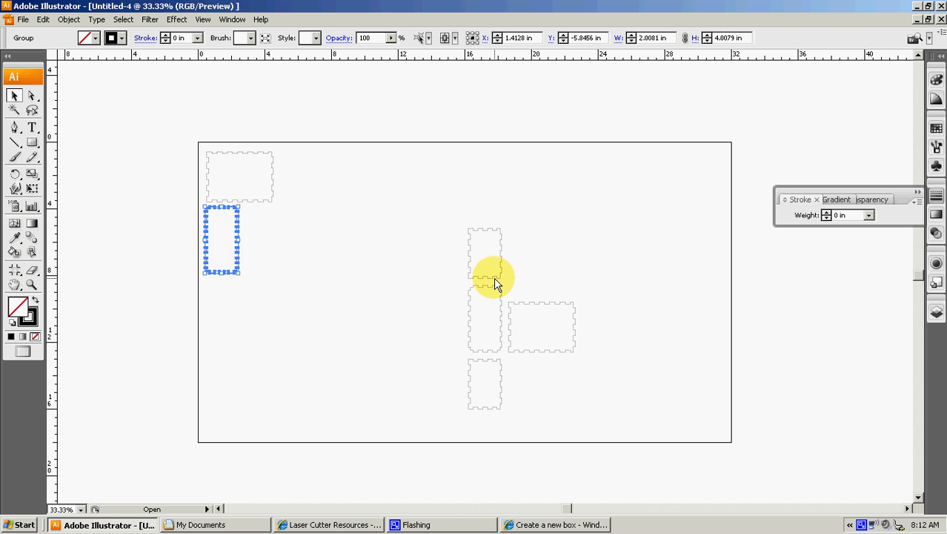
drag(485, 275, 321, 178)
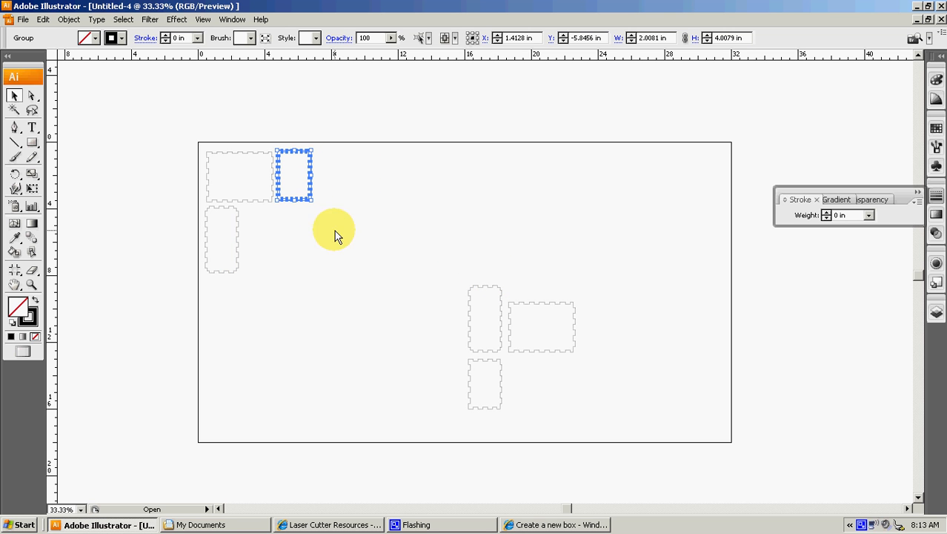
drag(334, 228, 267, 252)
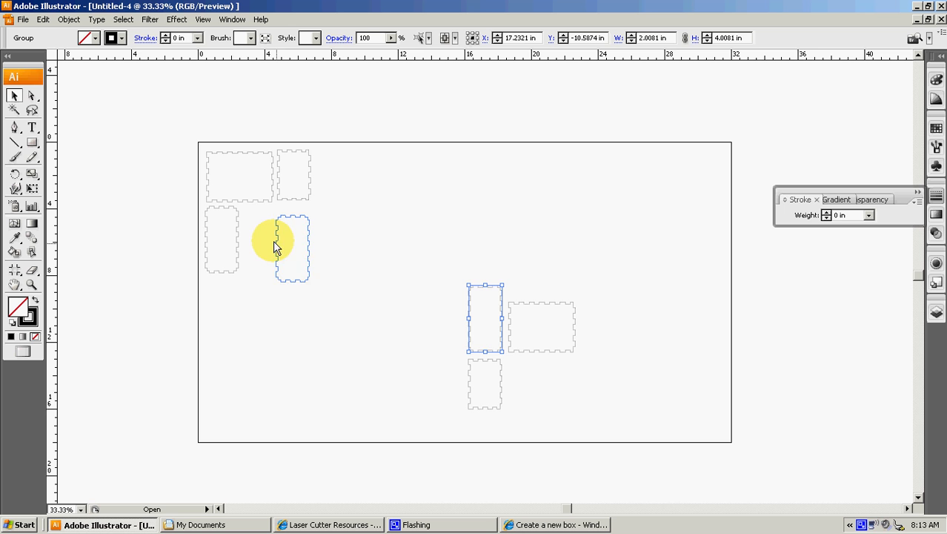
drag(292, 248, 259, 241)
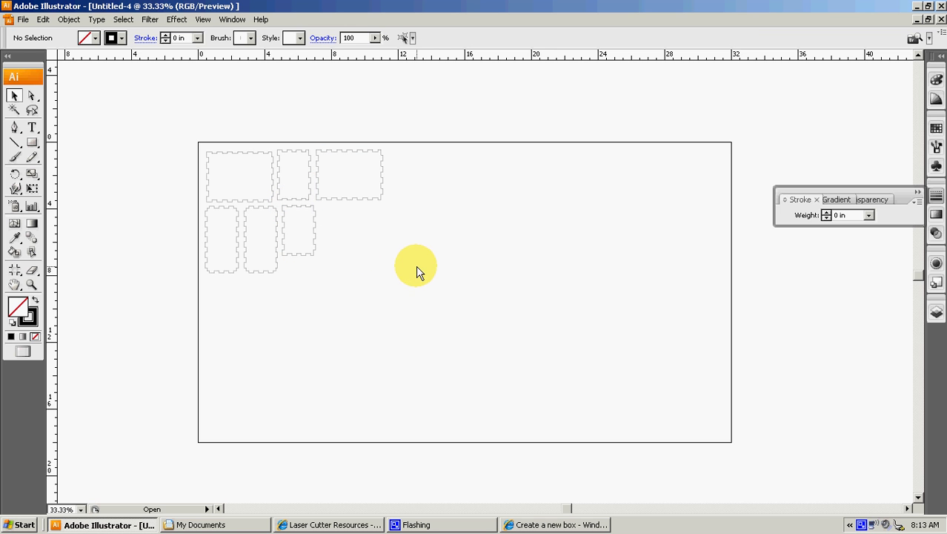
drag(415, 265, 204, 161)
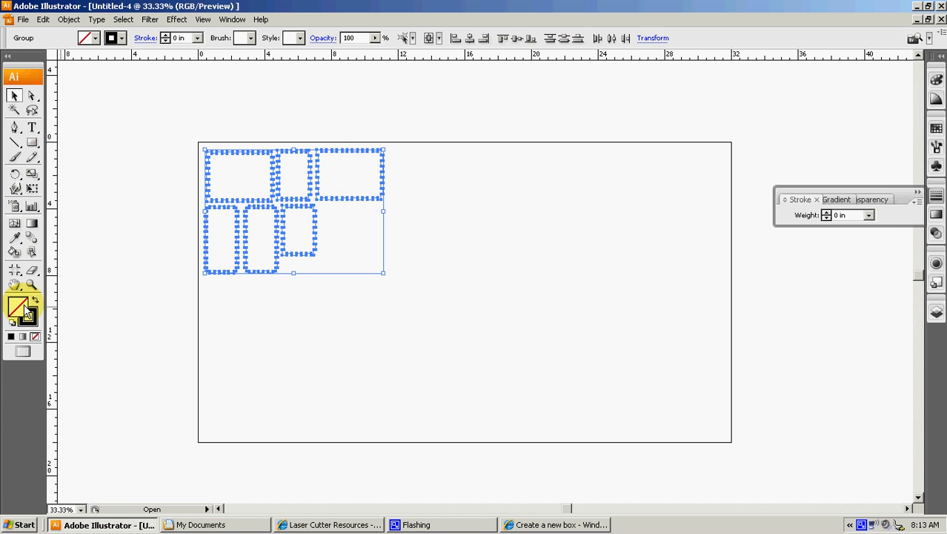
mouse_move(22, 308)
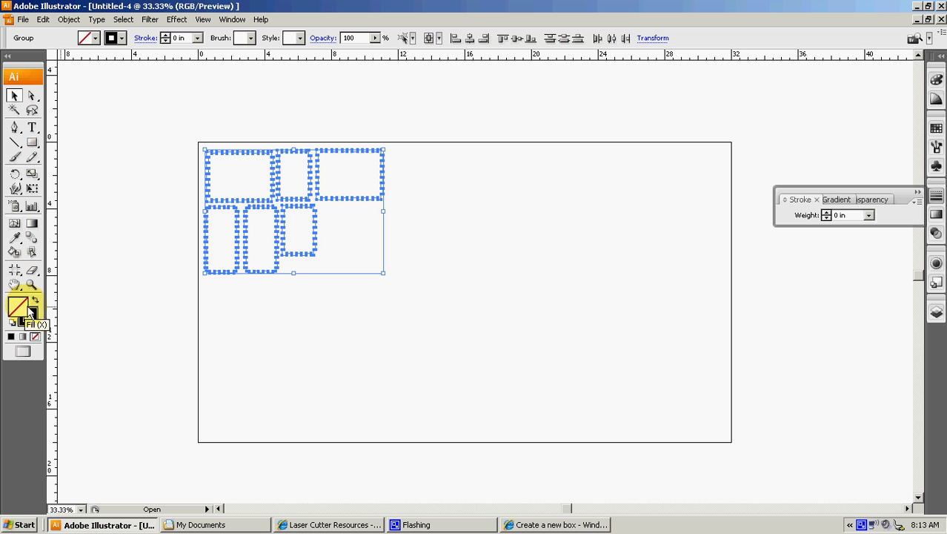
mouse_move(24, 308)
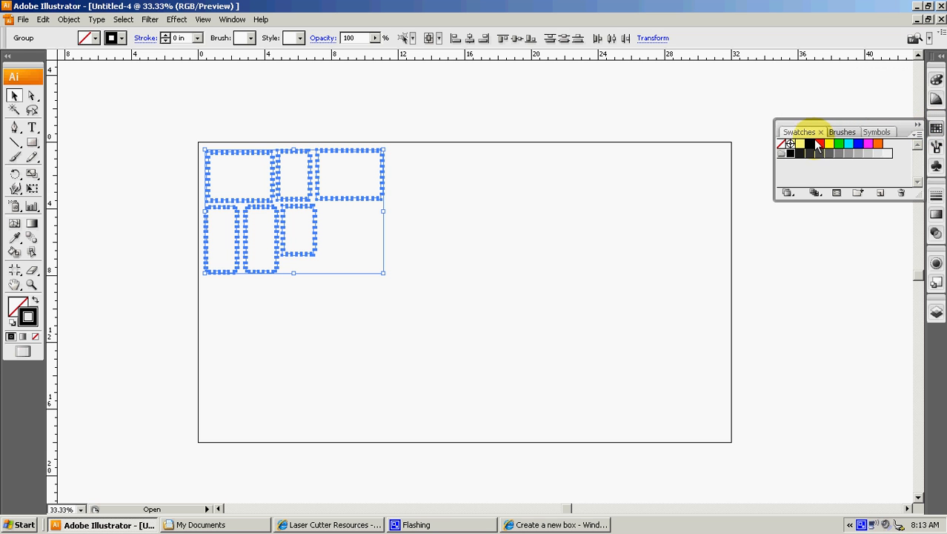
Step: Apply a red stroke of 0.001 in weight to the panels
click(820, 144)
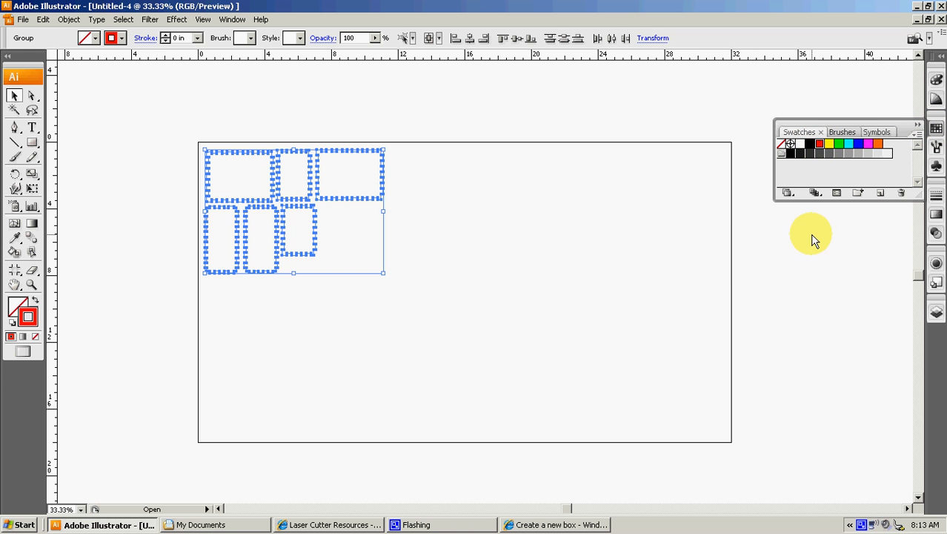
click(936, 196)
text(0.001)
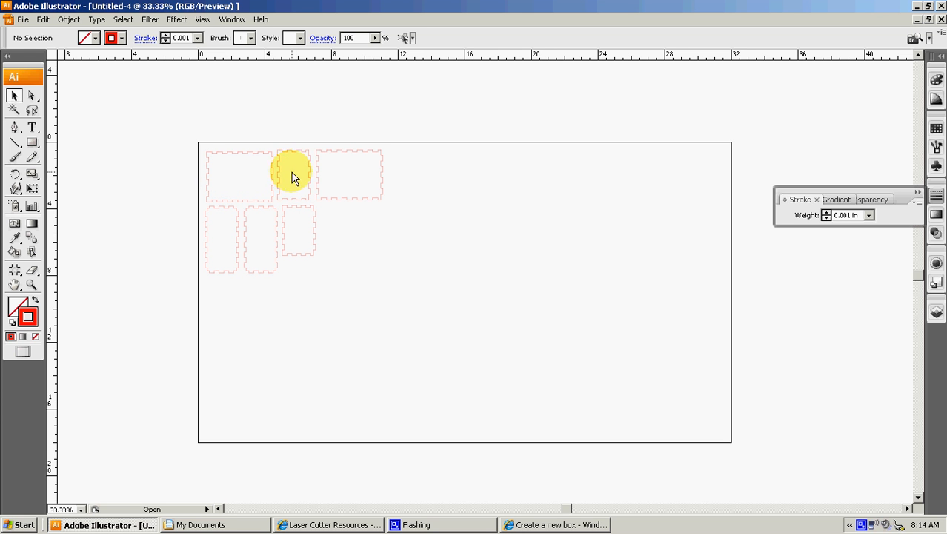
mouse_move(288, 181)
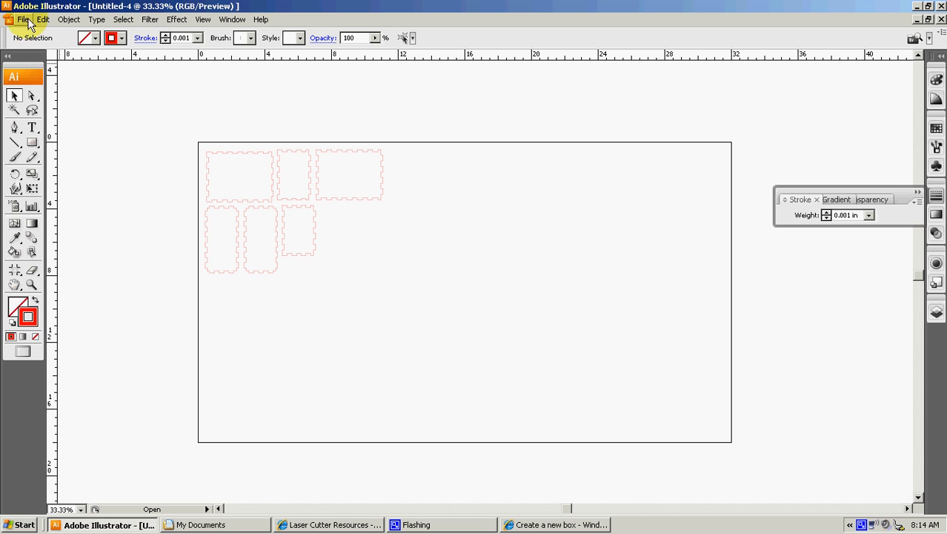
Step: Start saving and browse to Student Shared > Engineering > Laser Cutter Files
click(23, 19)
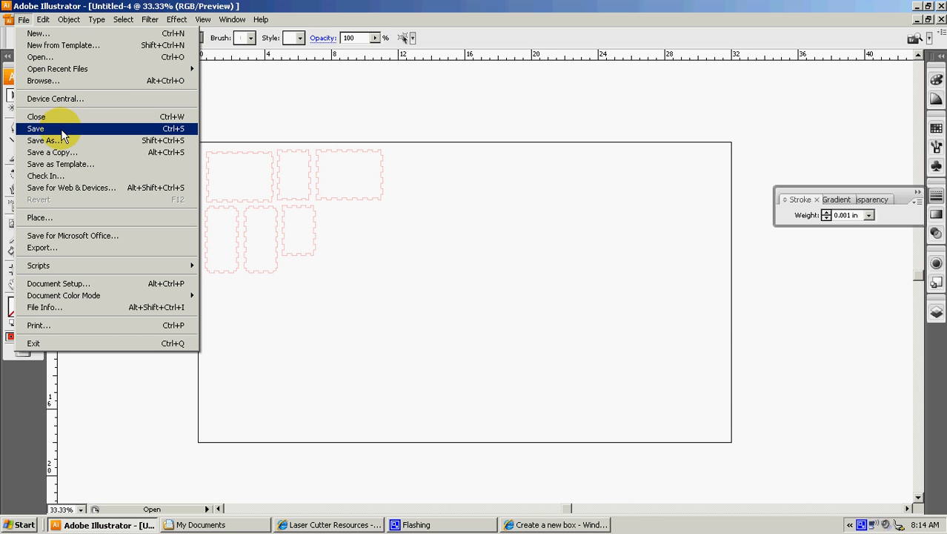
click(43, 140)
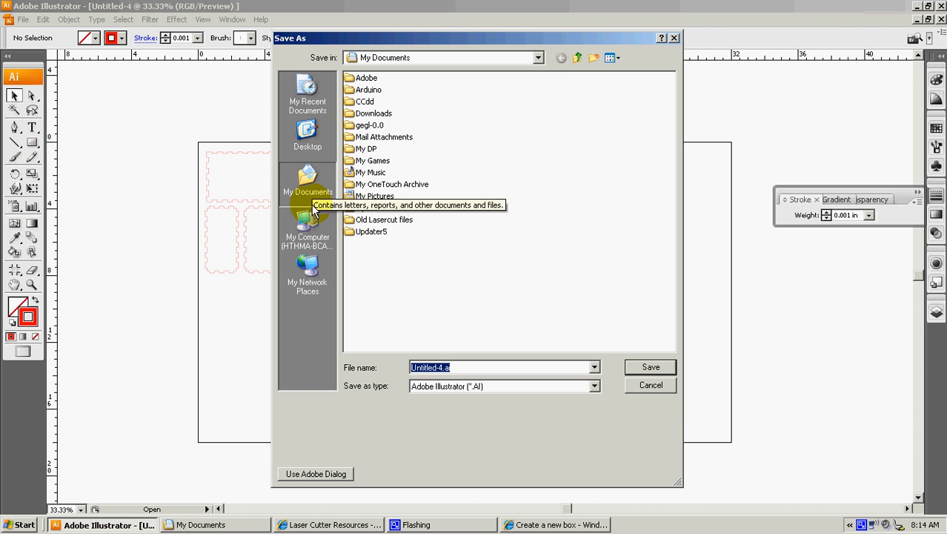
click(307, 226)
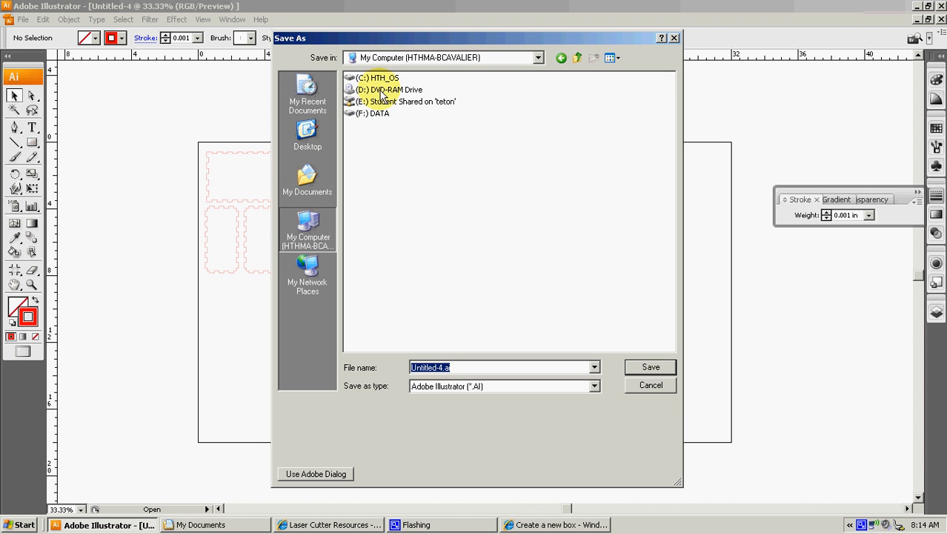
double_click(406, 102)
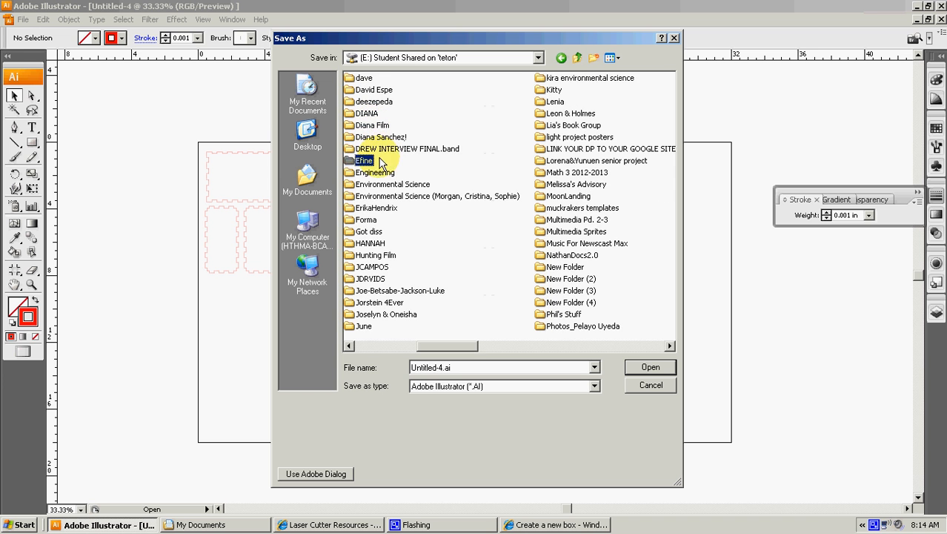
double_click(374, 172)
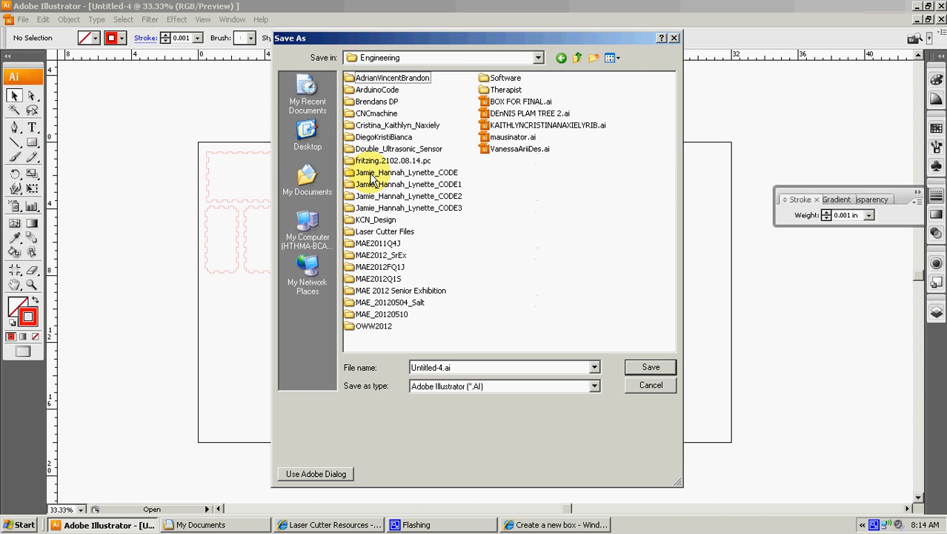
click(384, 137)
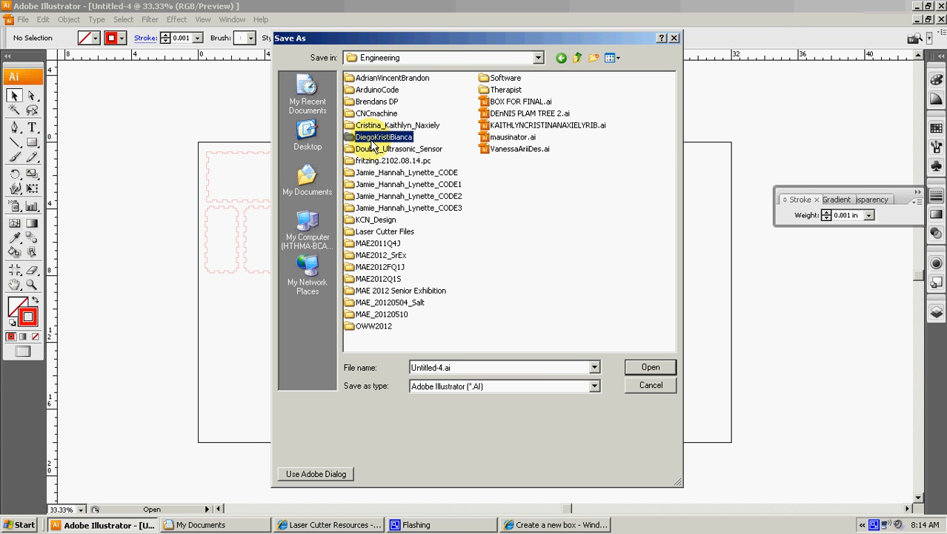
click(383, 230)
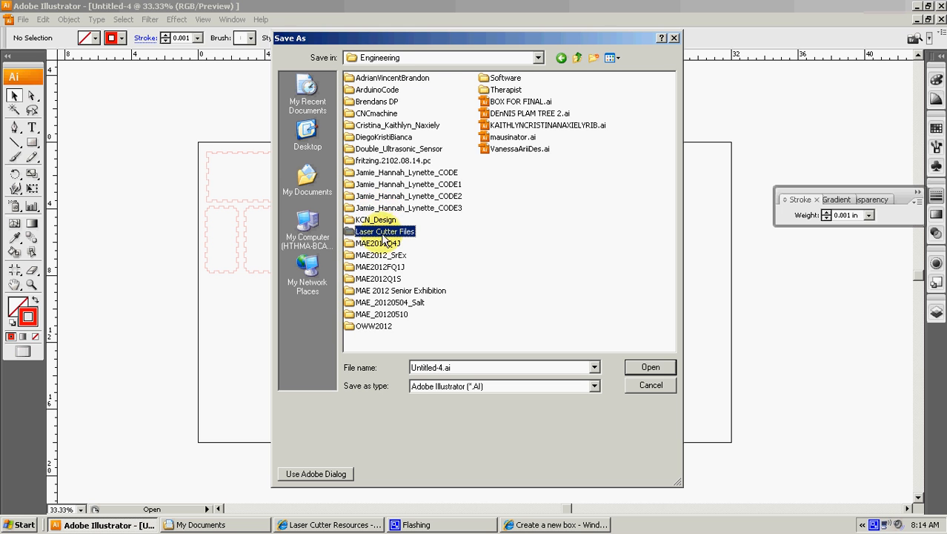
double_click(385, 231)
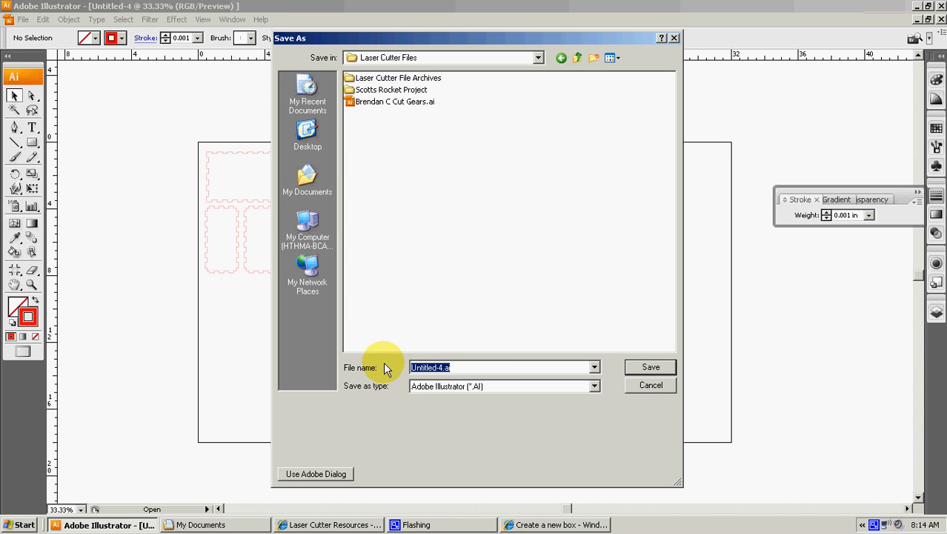
Step: Name the file 'Brendan C Box' and save with default Illustrator options
click(441, 367)
text(B)
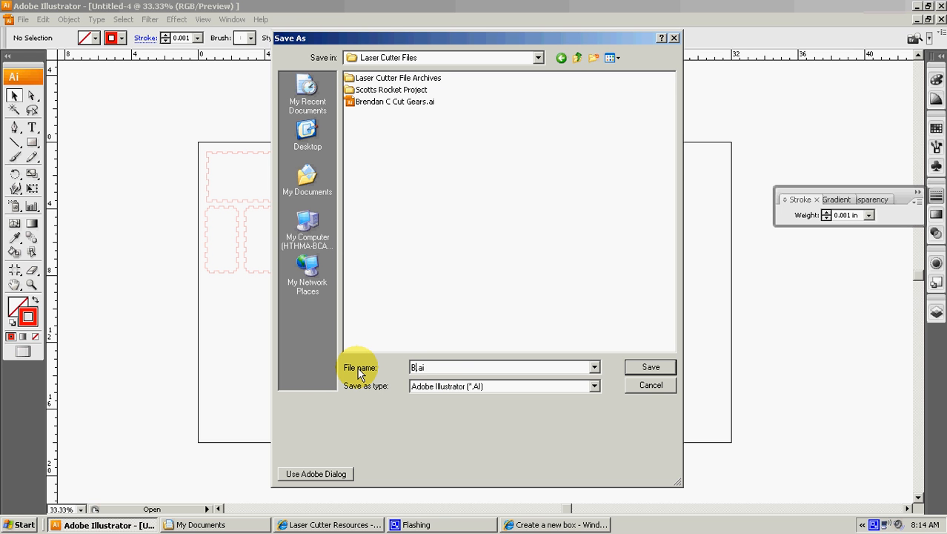
text(rendan C Box)
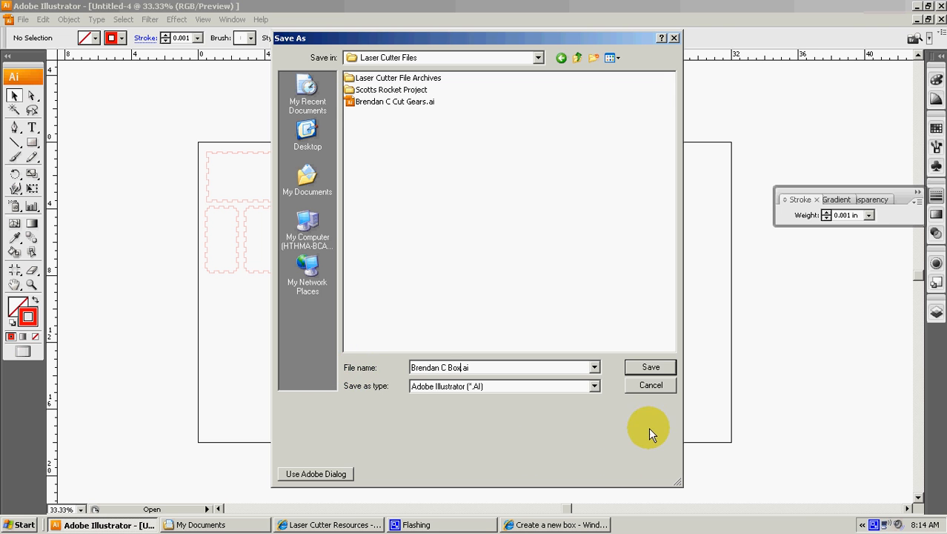
click(649, 367)
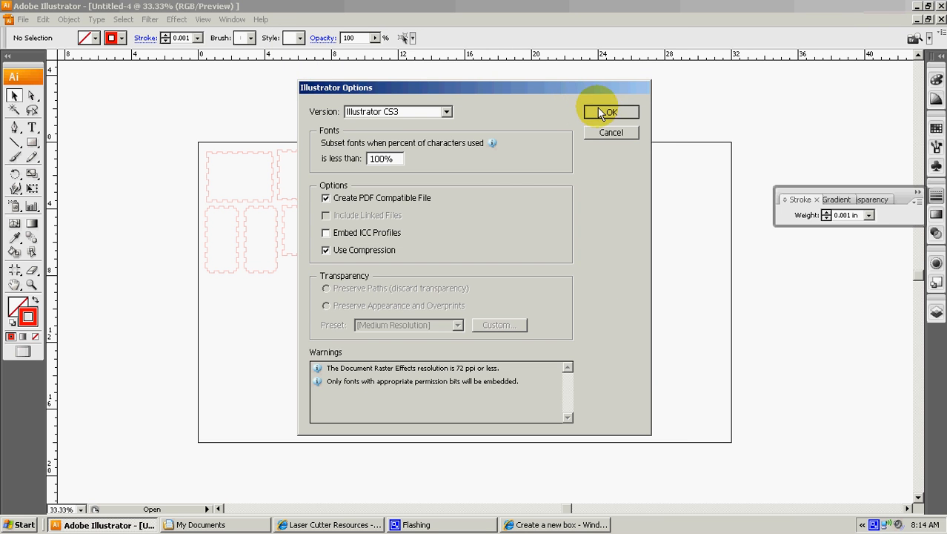
click(609, 111)
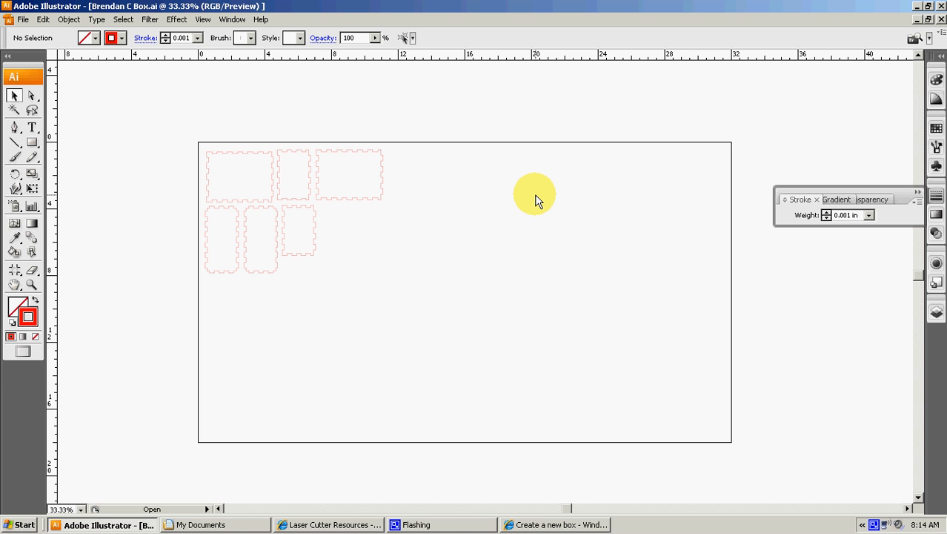
mouse_move(456, 491)
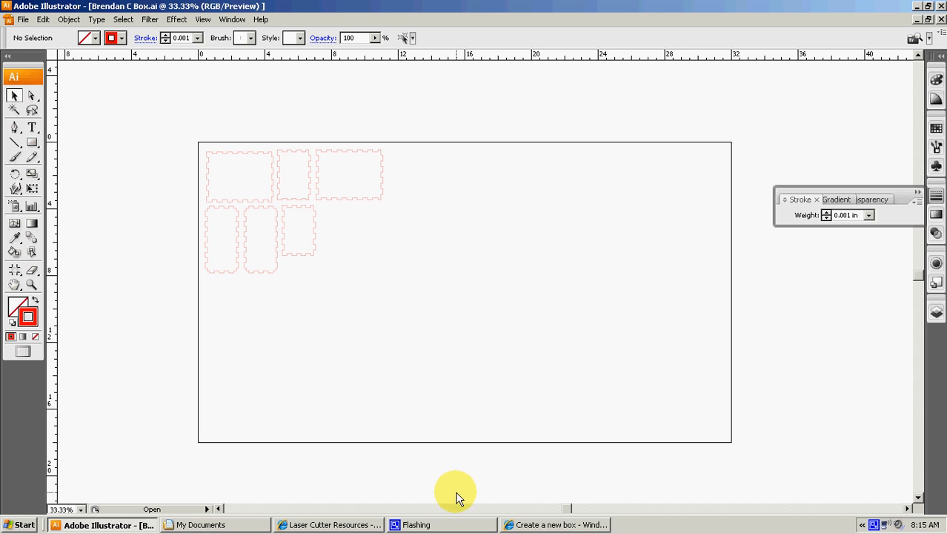